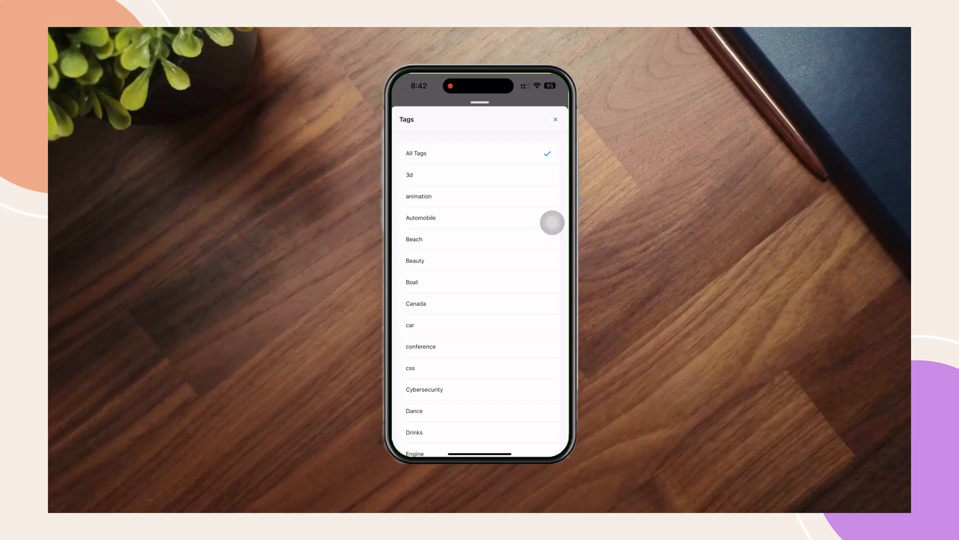
- Close the tag filter, open the Woodstock event, scroll its details, then go back
left_click(555, 119)
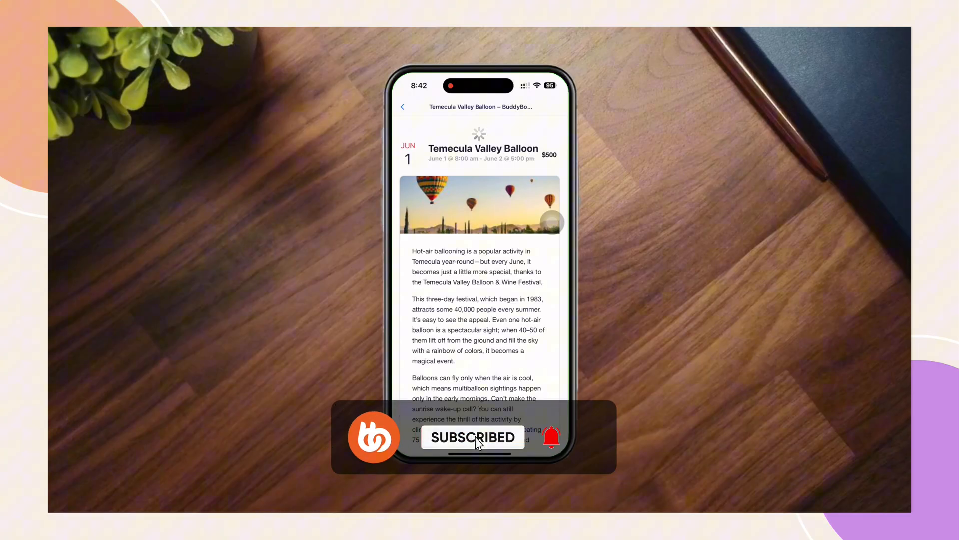
scroll("down", 3)
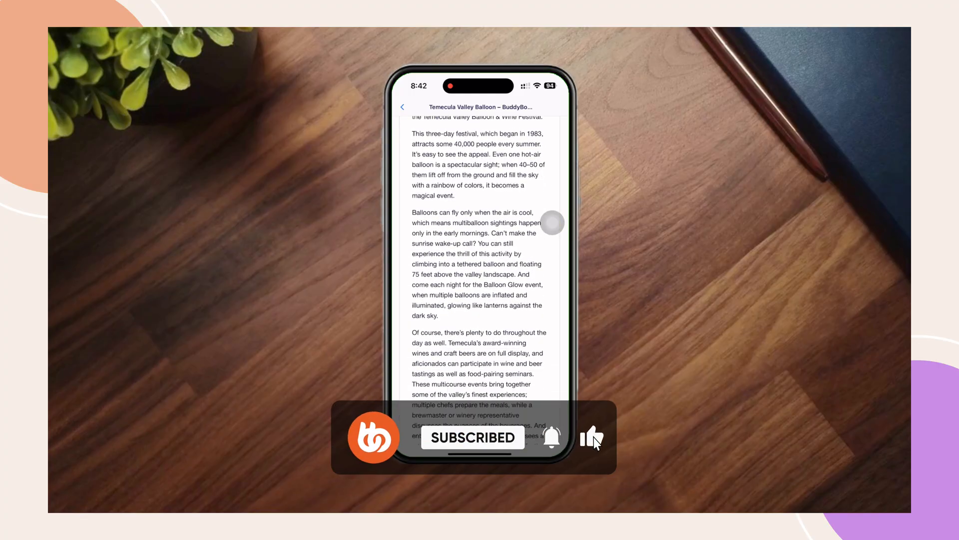
scroll("down", 3)
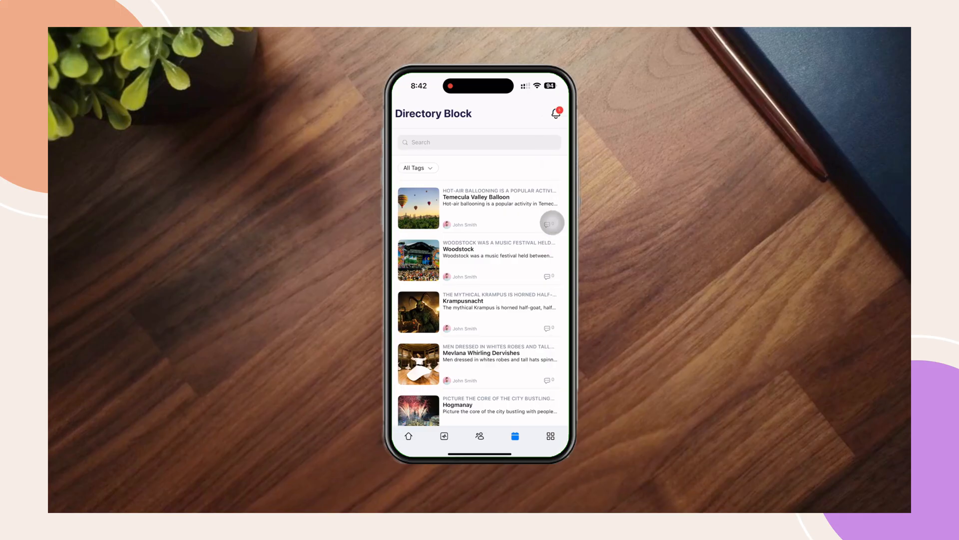
left_click(479, 259)
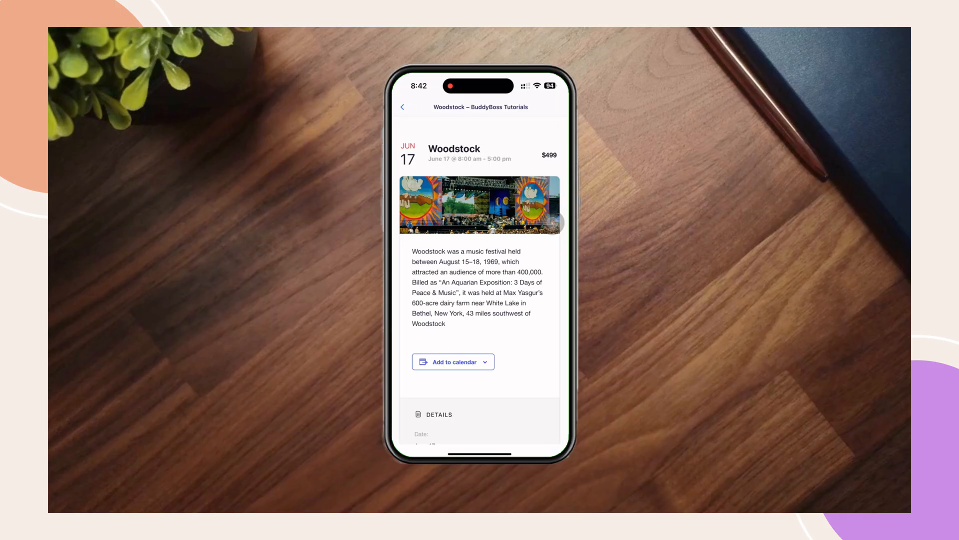
scroll("down", 3)
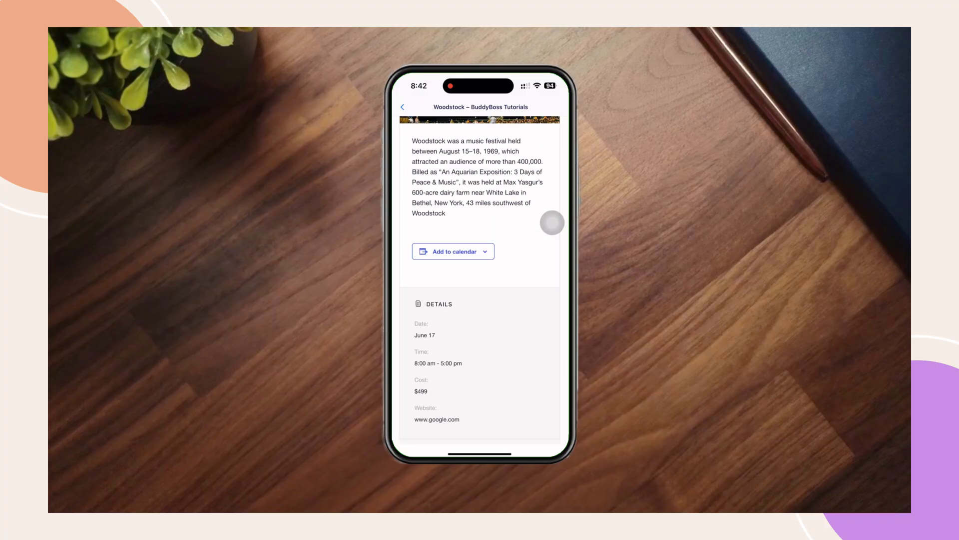
left_click(403, 106)
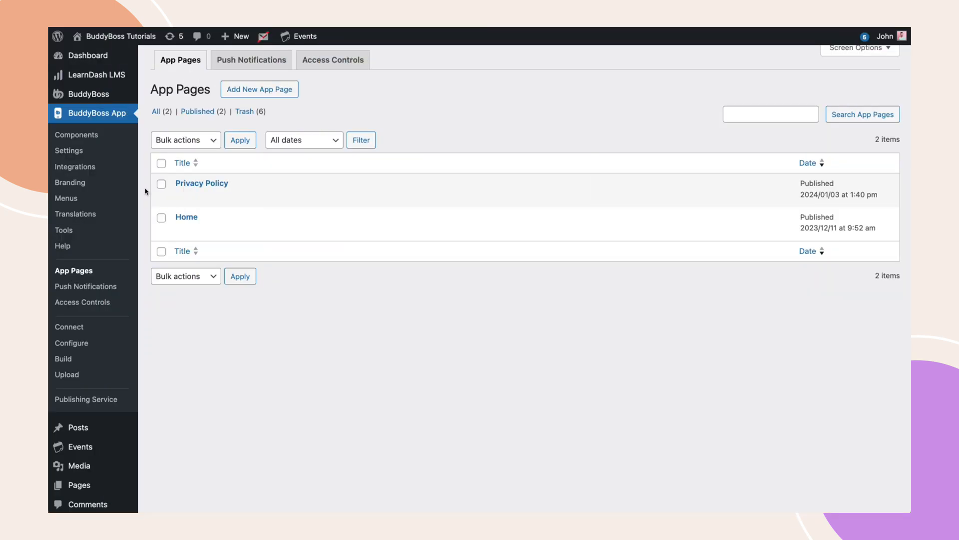
mouse_move(74, 270)
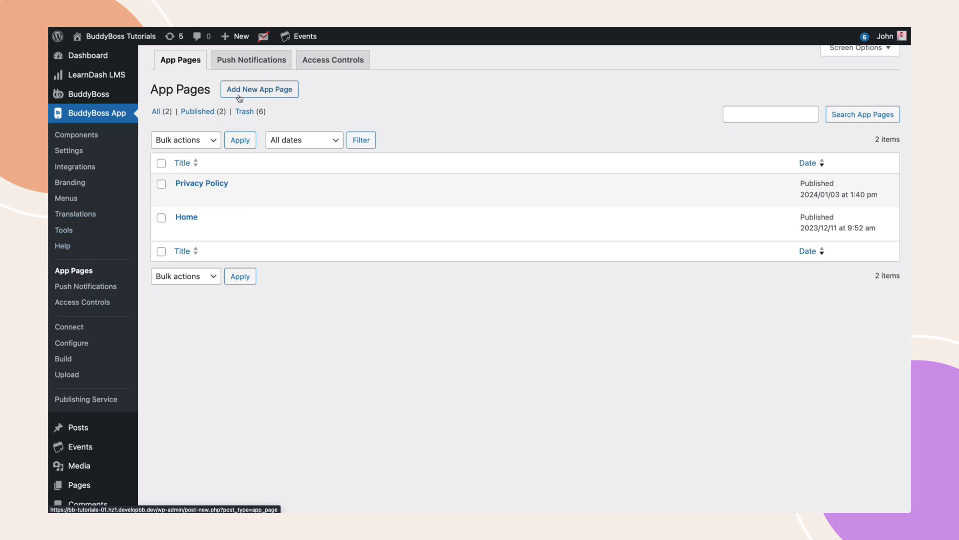
- Start a new app page titled 'Directory Block' and bring up the block inserter
left_click(259, 89)
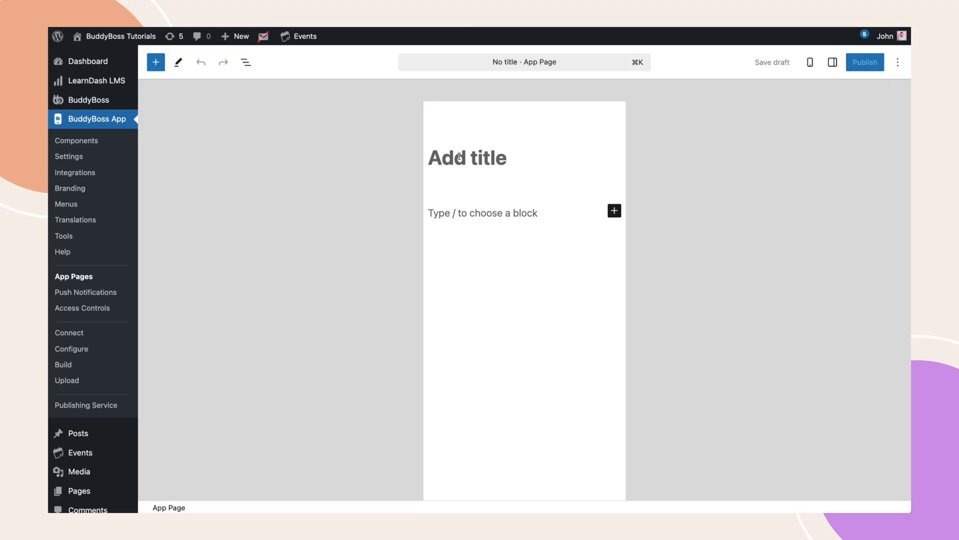
type("Directory Block")
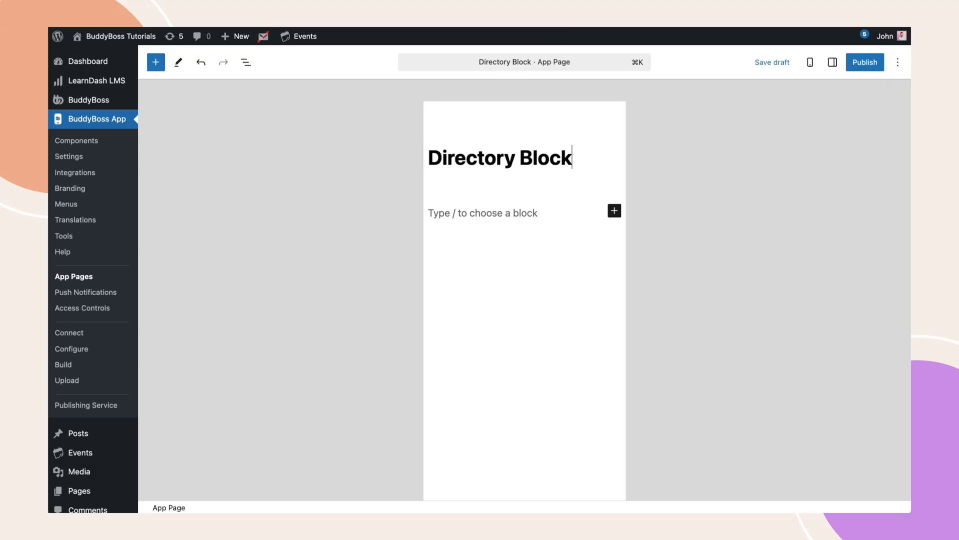
left_click(614, 210)
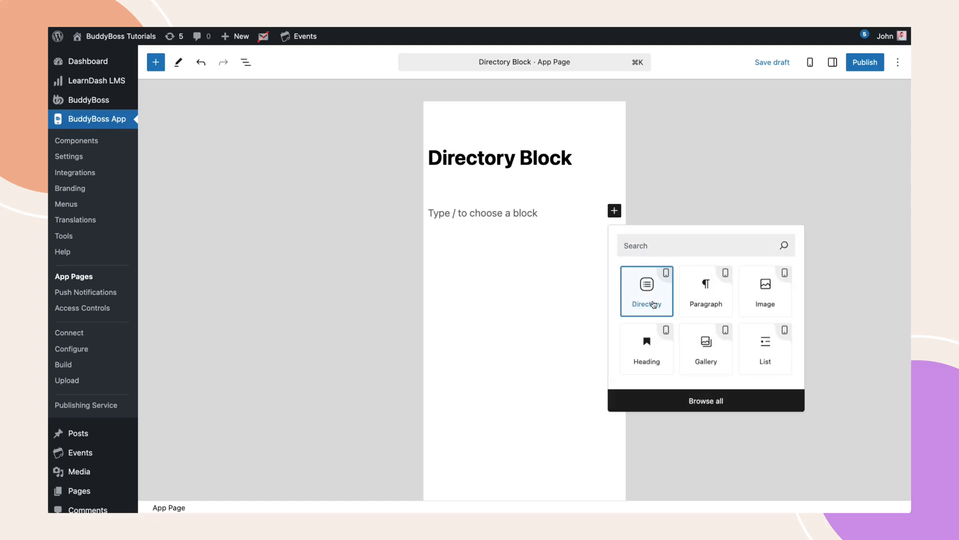
- Insert a Directory block and acknowledge the warning that it works independently
left_click(646, 290)
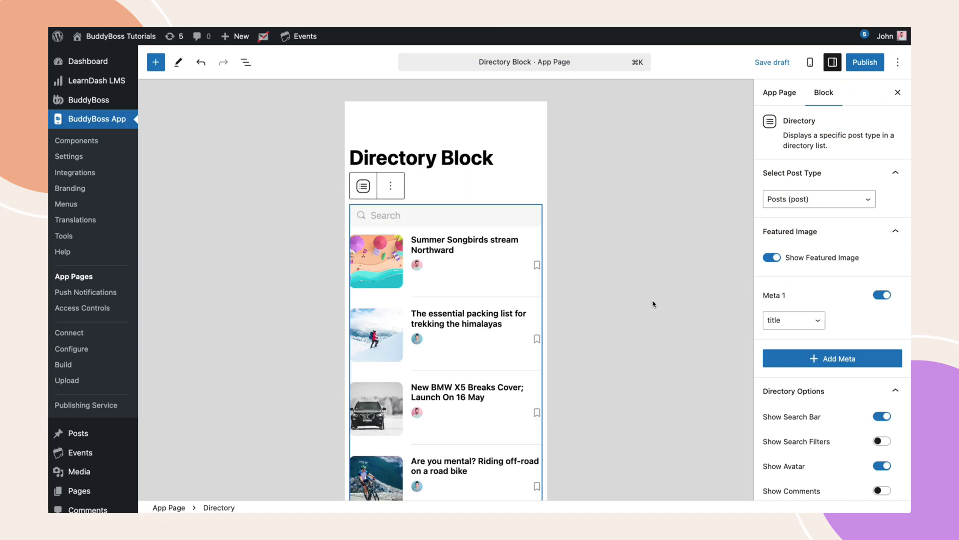
mouse_move(624, 336)
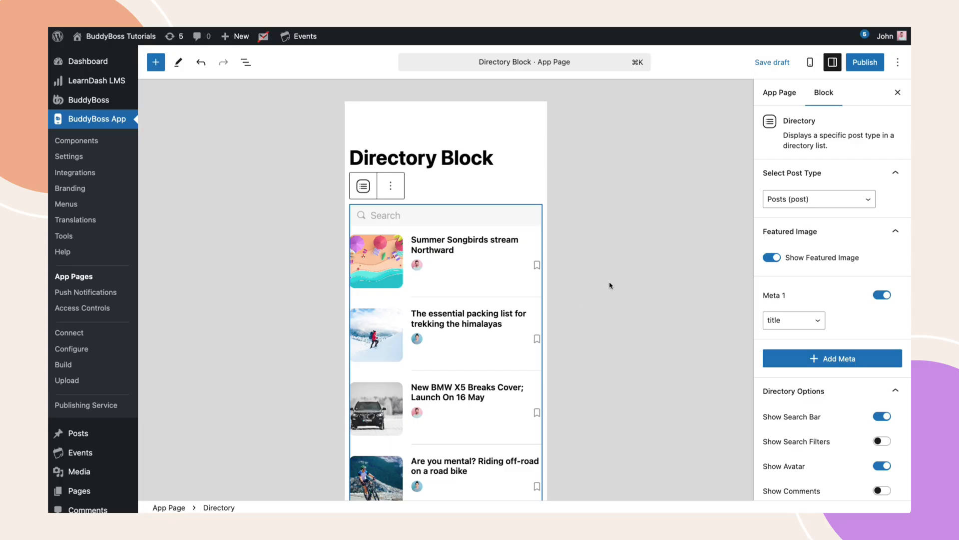
left_click(155, 62)
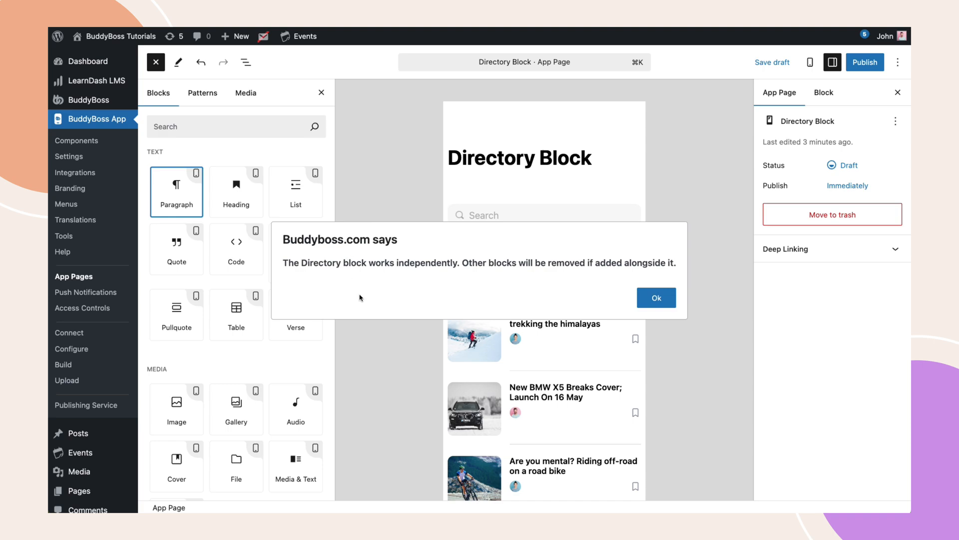
left_click(656, 298)
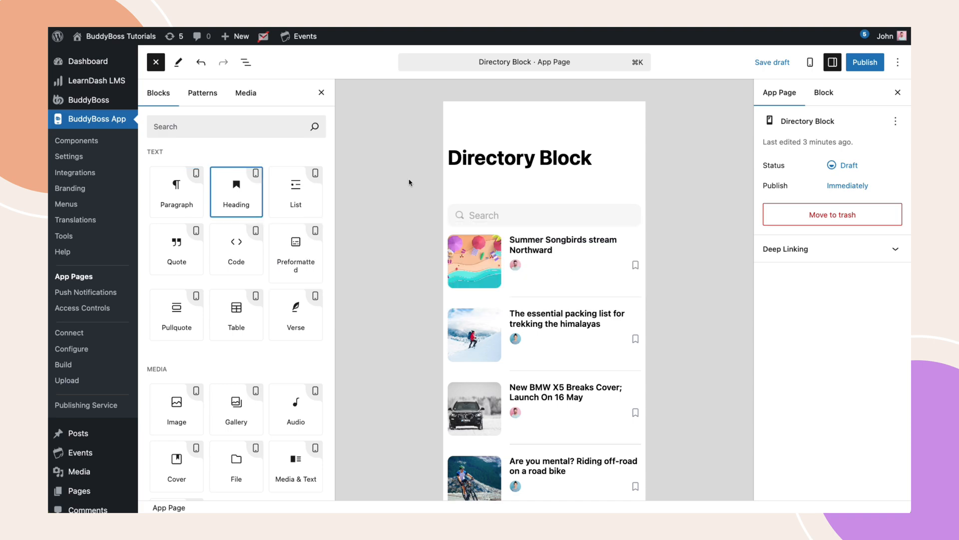
- Set the Directory block's post type to Lessons (sfwd-lessons)
left_click(156, 62)
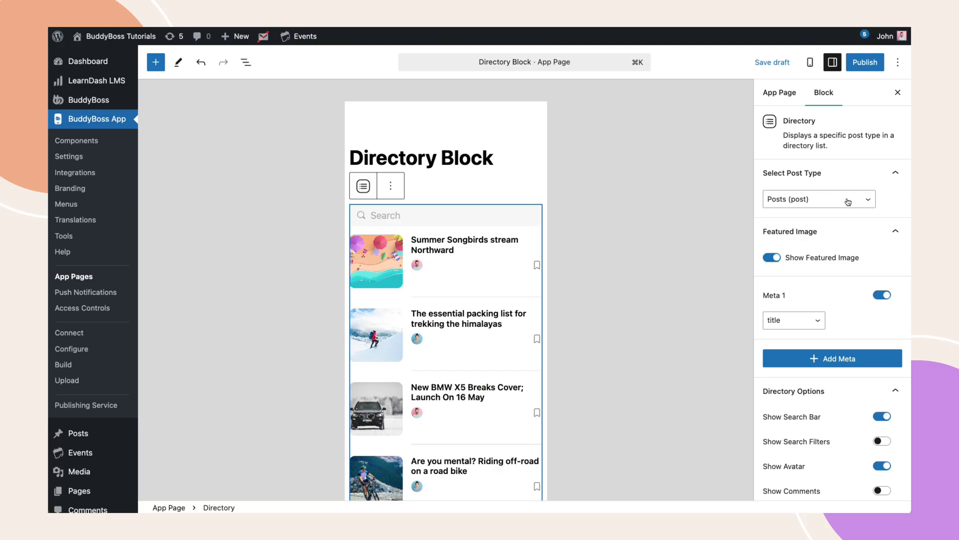
left_click(817, 199)
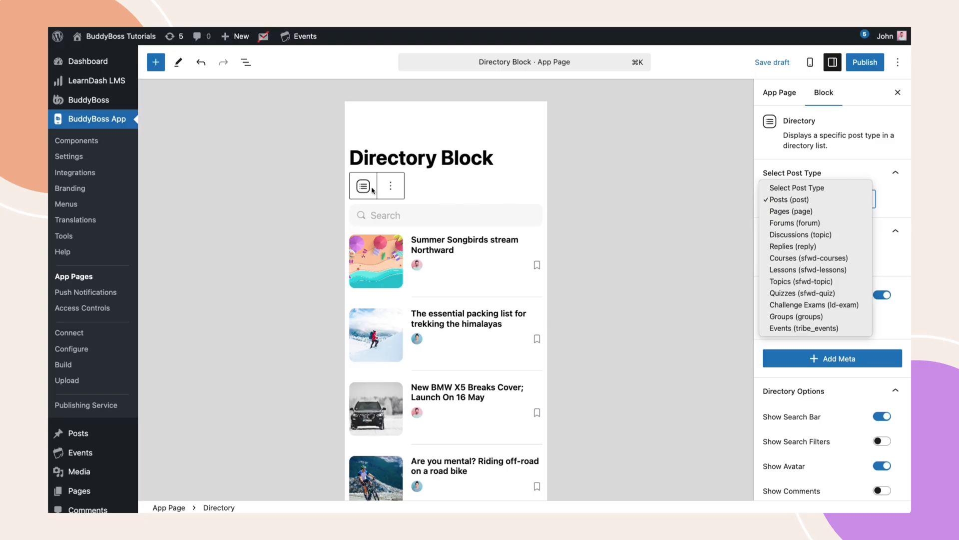
left_click(791, 200)
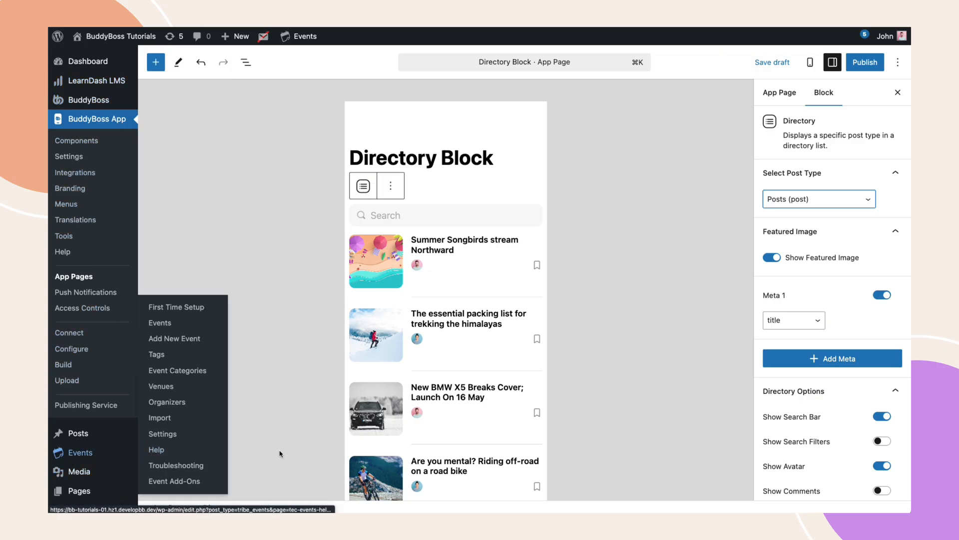
left_click(818, 199)
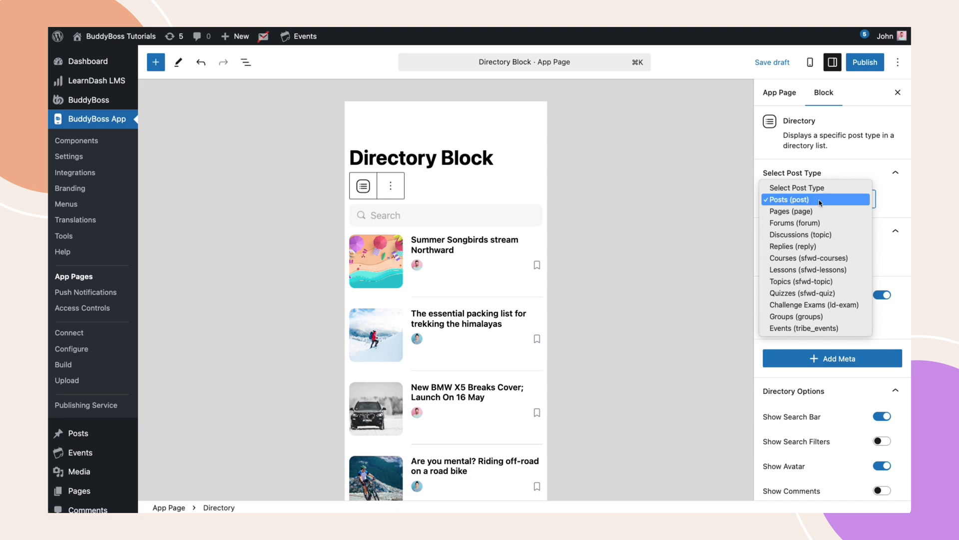
left_click(807, 270)
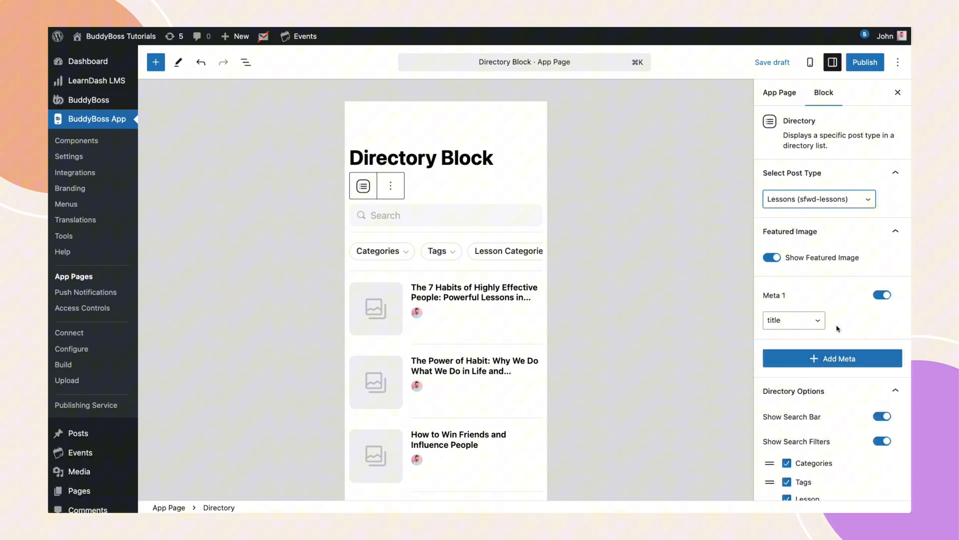
- Switch the post type to Events (tribe_events), toggling Show Featured Image off and back on
left_click(817, 199)
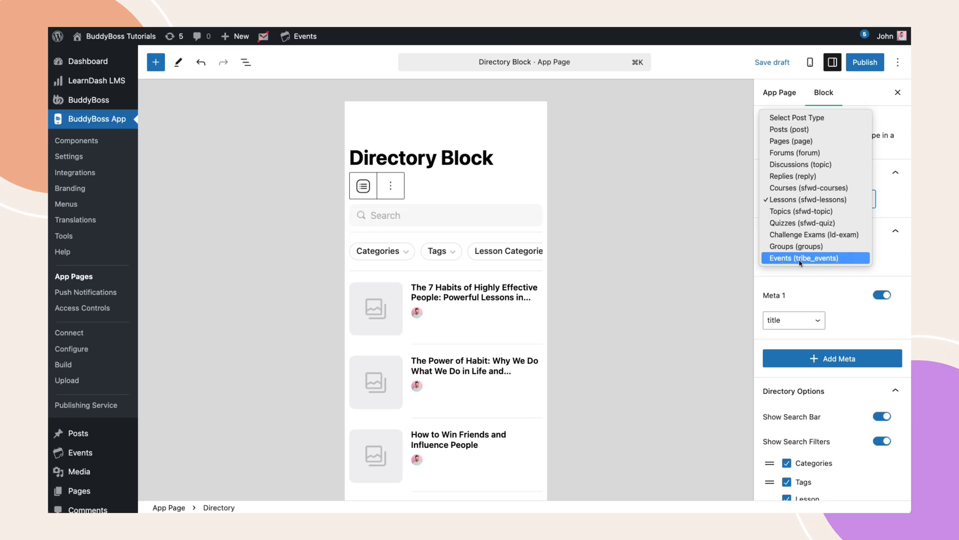
left_click(804, 257)
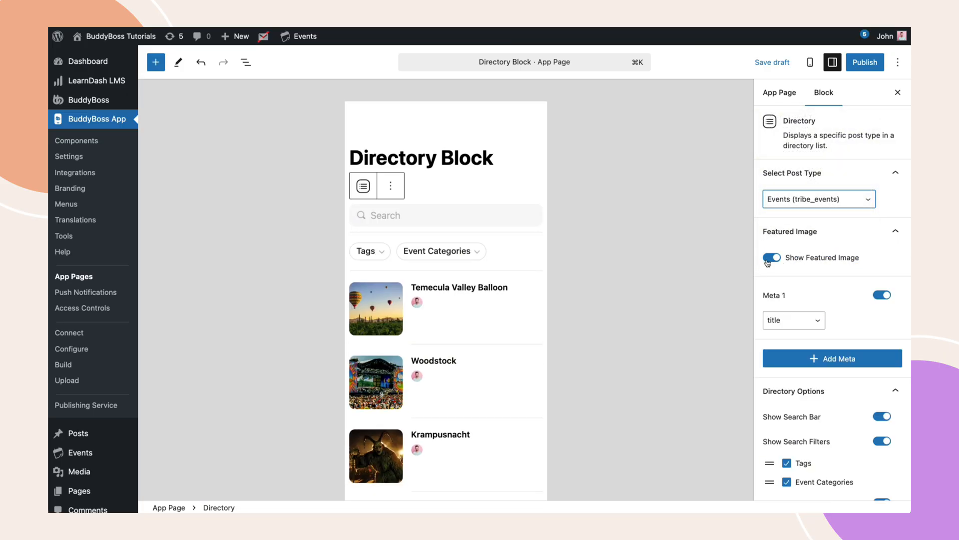
left_click(771, 257)
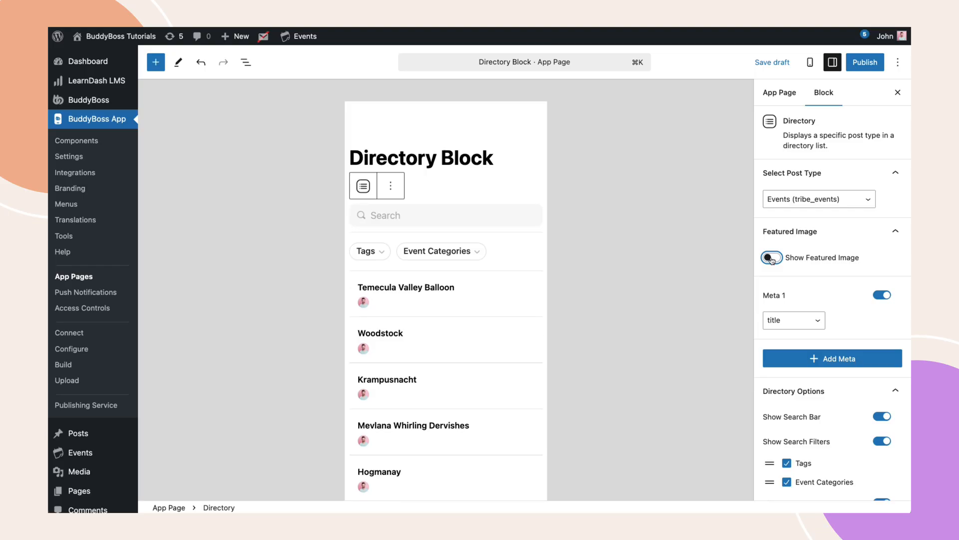
left_click(771, 257)
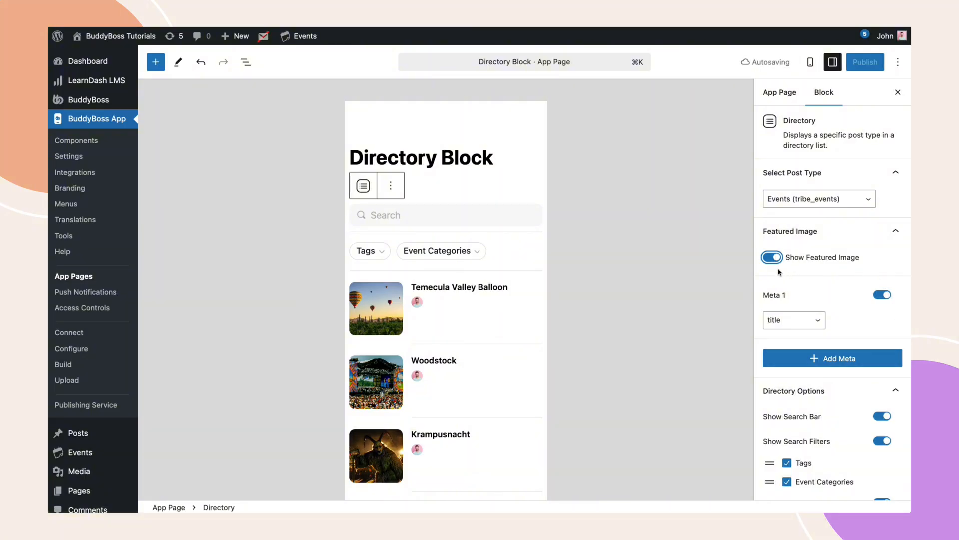
- Enable Meta 1 and set it to show the event title
left_click(881, 295)
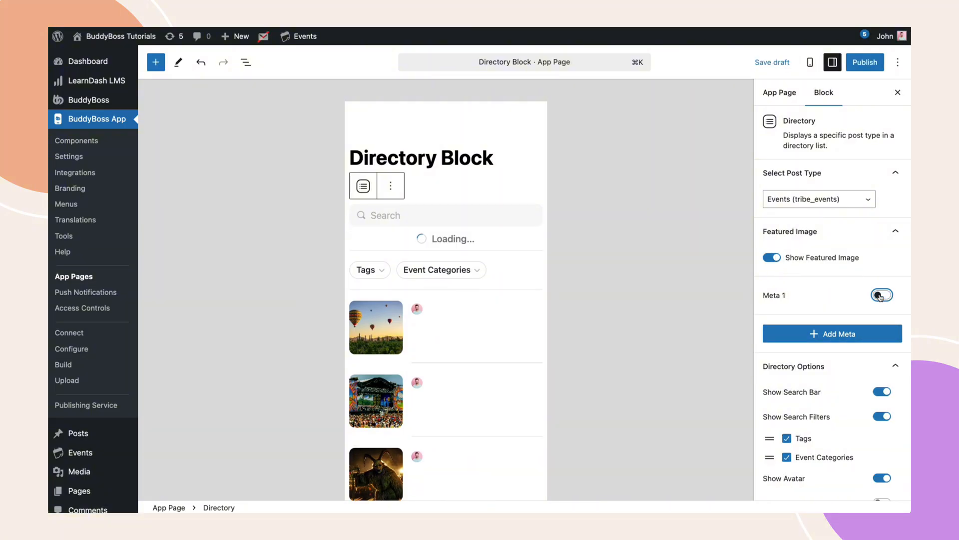
left_click(881, 294)
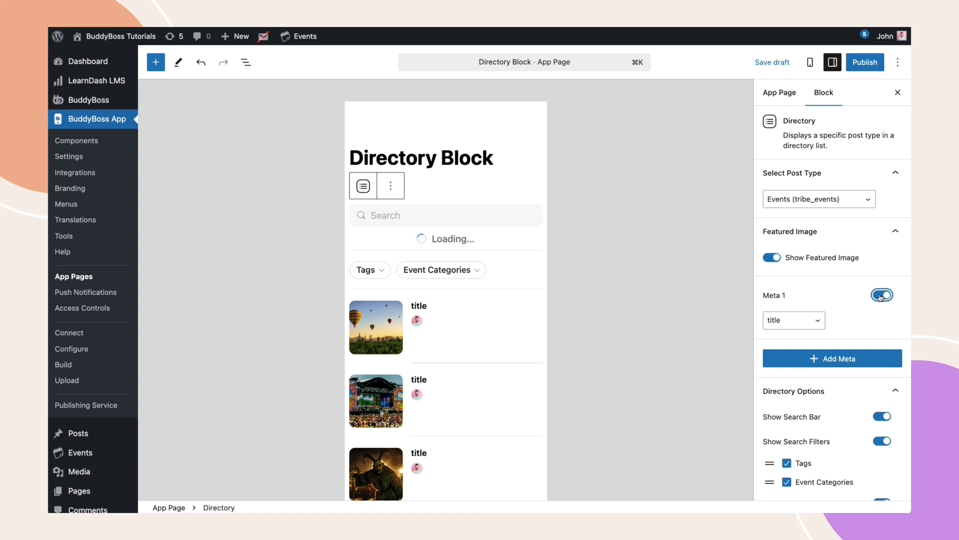
left_click(792, 320)
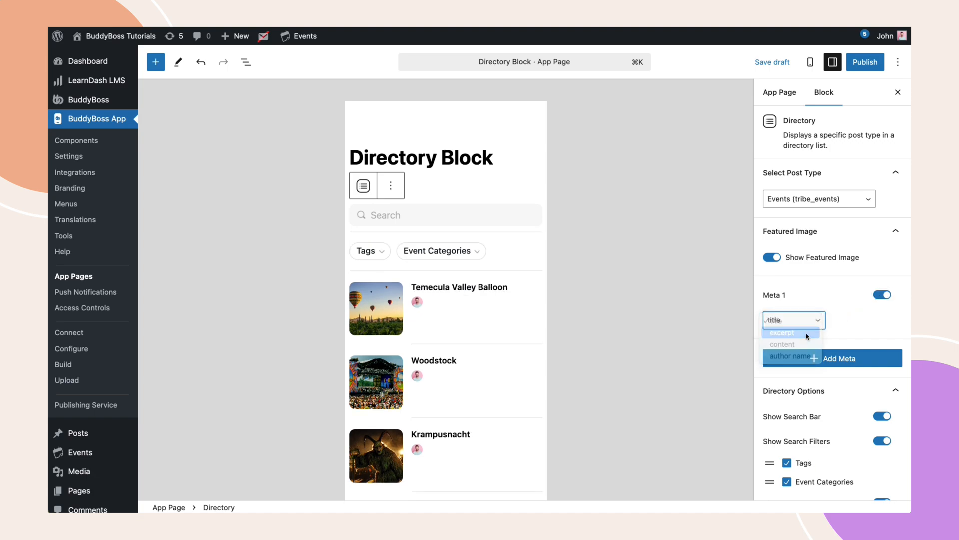
left_click(781, 333)
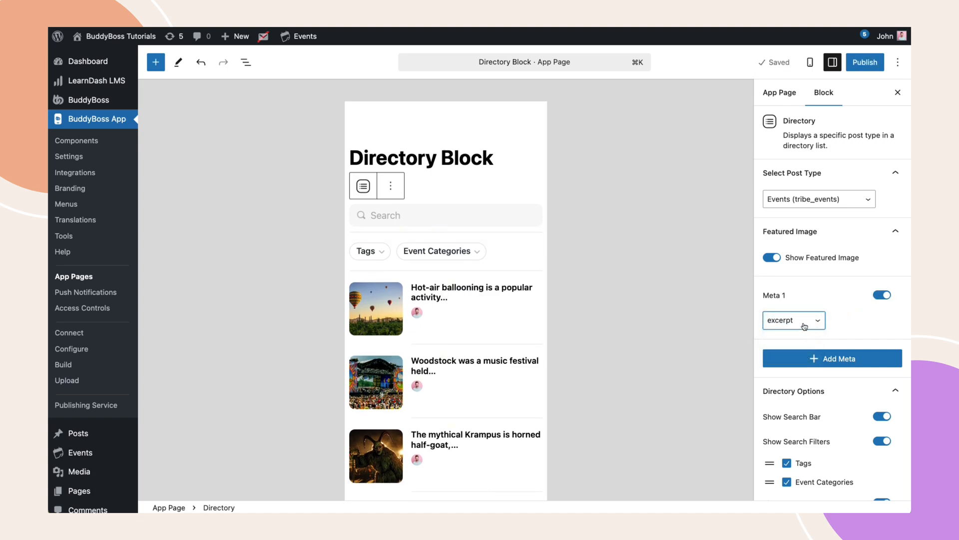
left_click(793, 319)
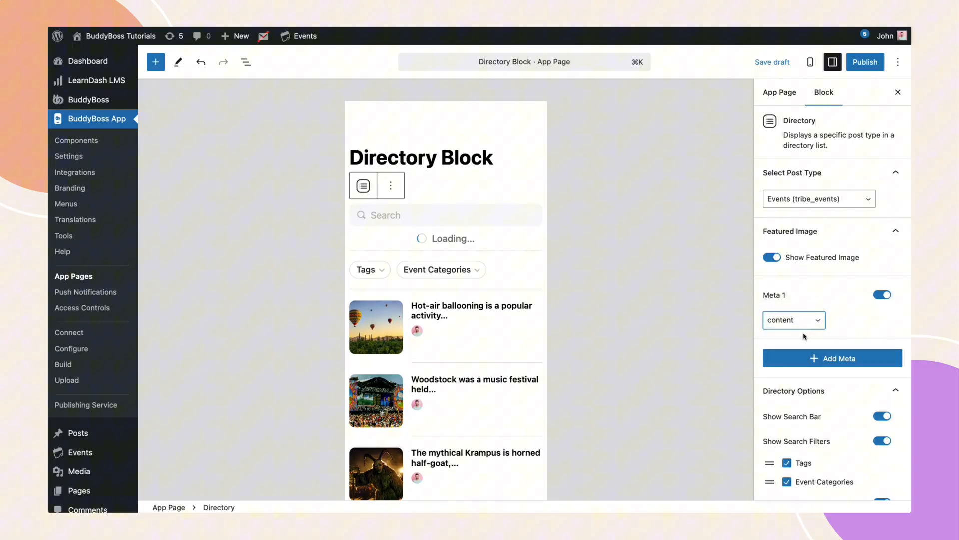
left_click(793, 320)
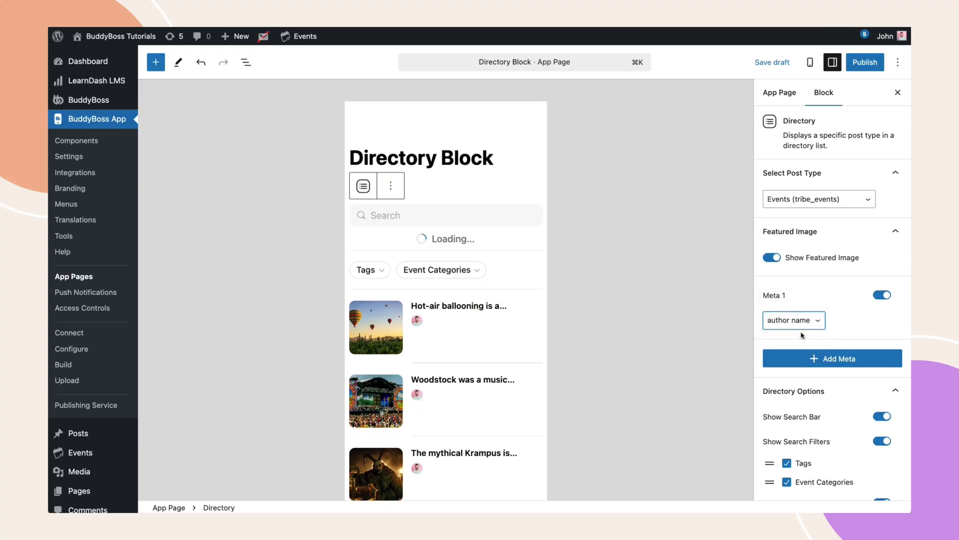
left_click(790, 320)
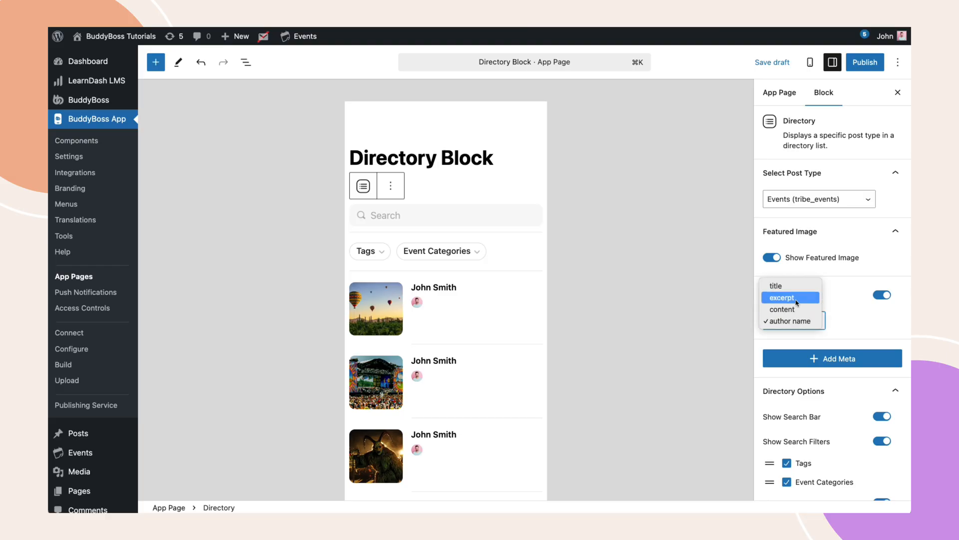
left_click(775, 286)
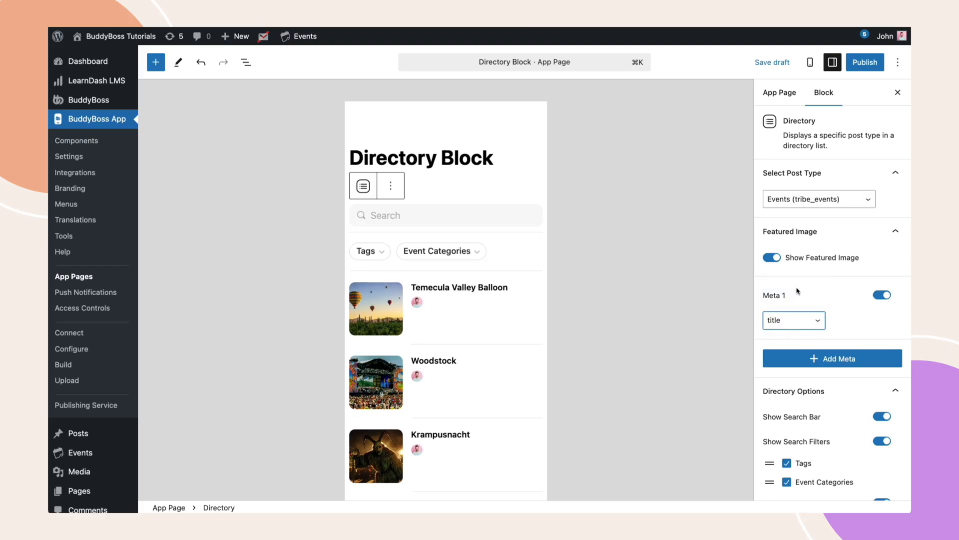
- Add three more meta lines for excerpt, content and author name
left_click(831, 358)
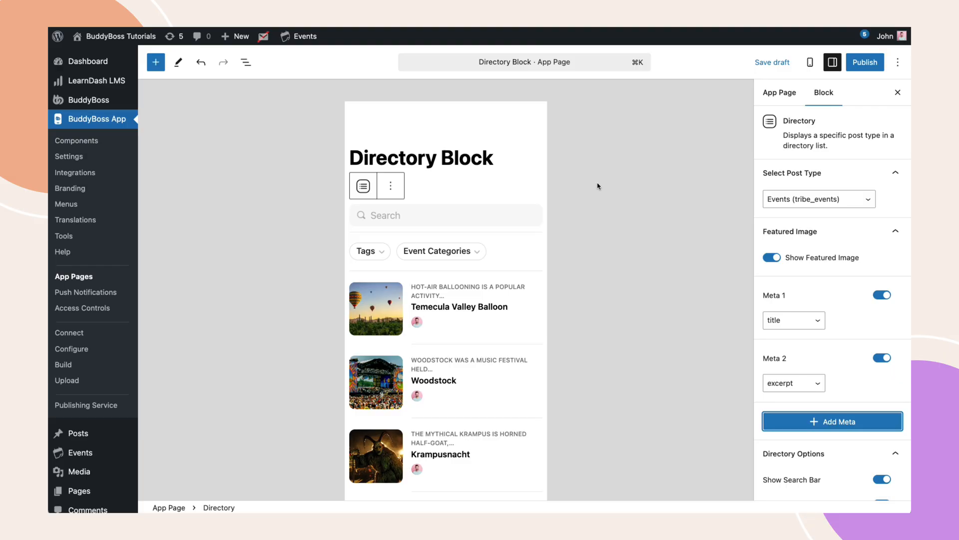
mouse_move(557, 193)
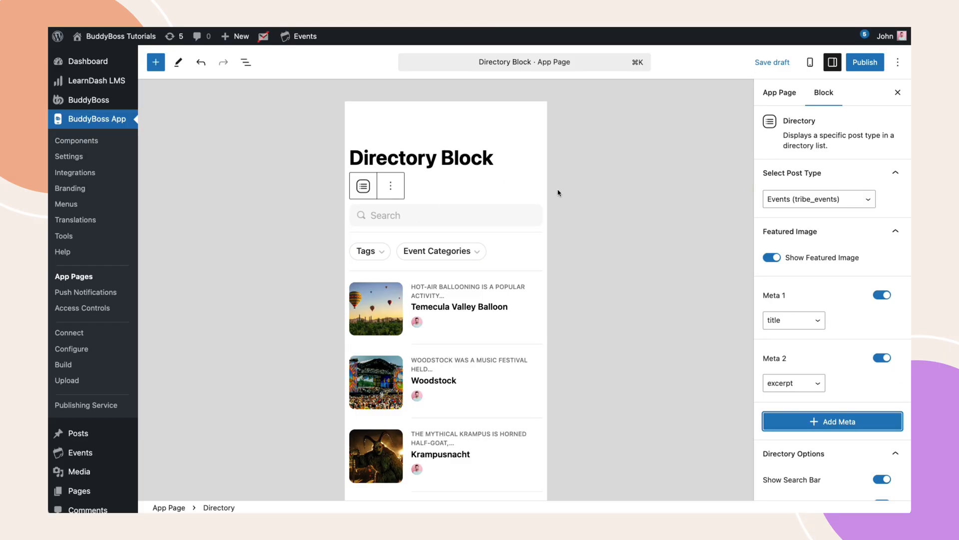
mouse_move(628, 204)
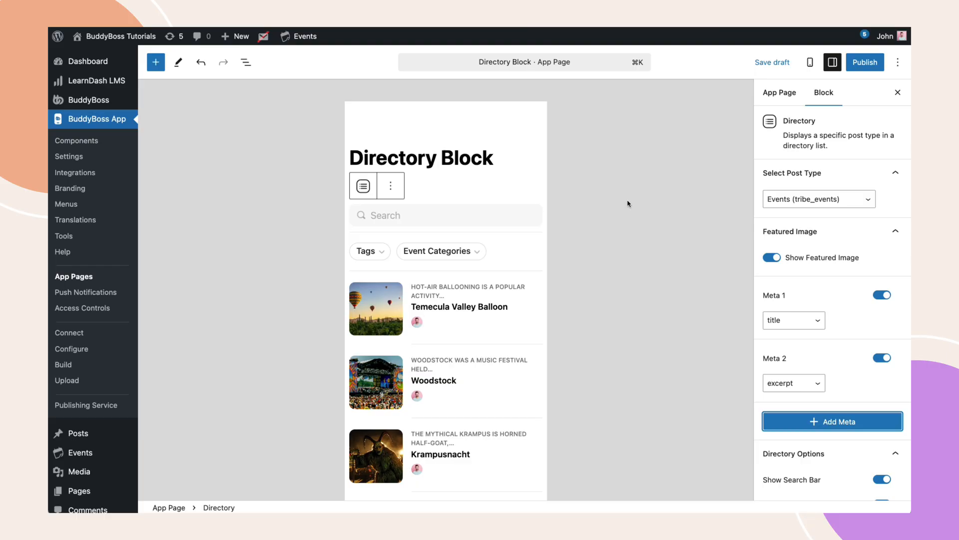
left_click(832, 421)
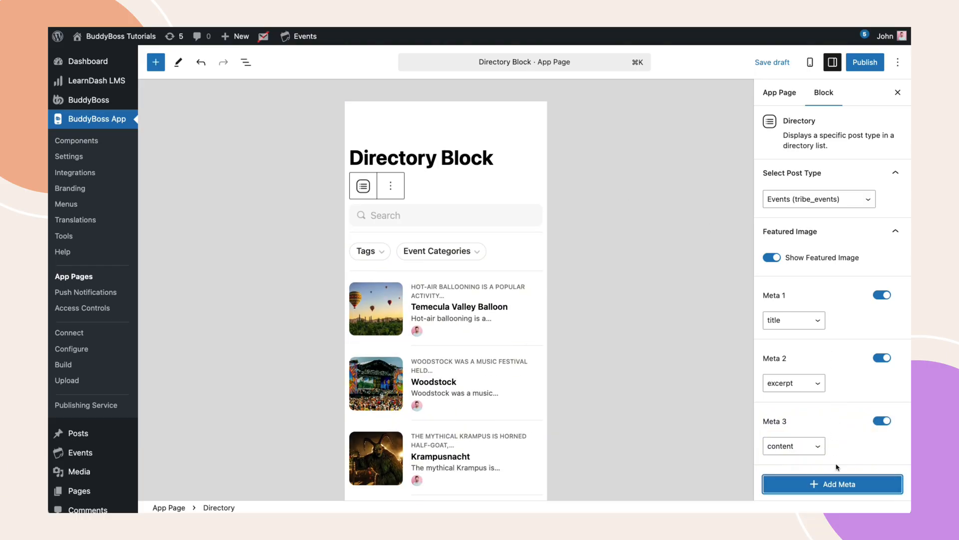
left_click(832, 483)
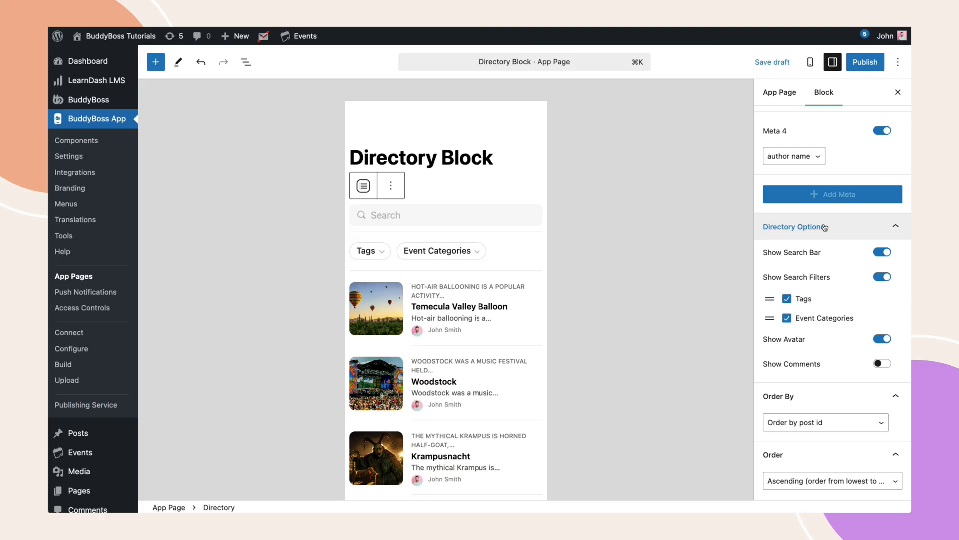
- Toggle Show Search Bar off and back on, then switch on Show Comments
left_click(881, 252)
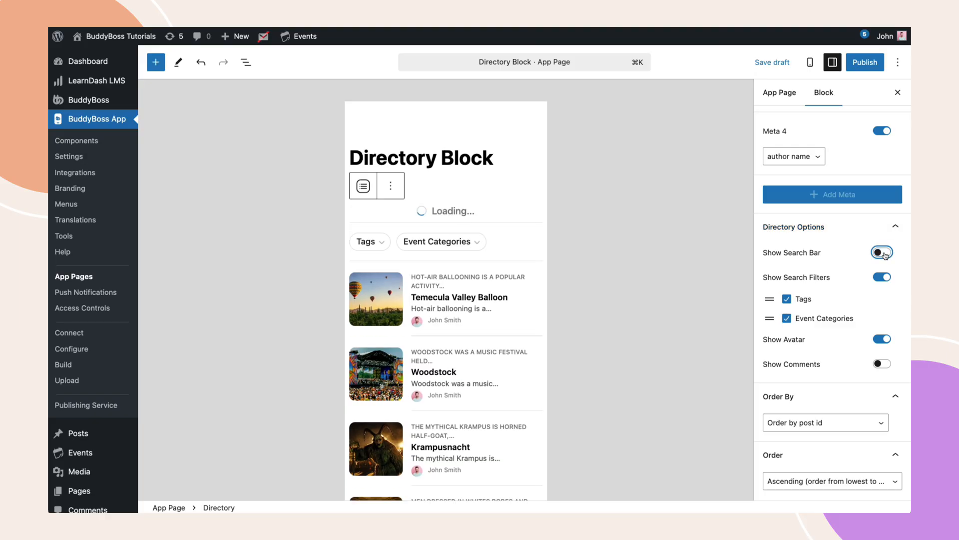
left_click(881, 251)
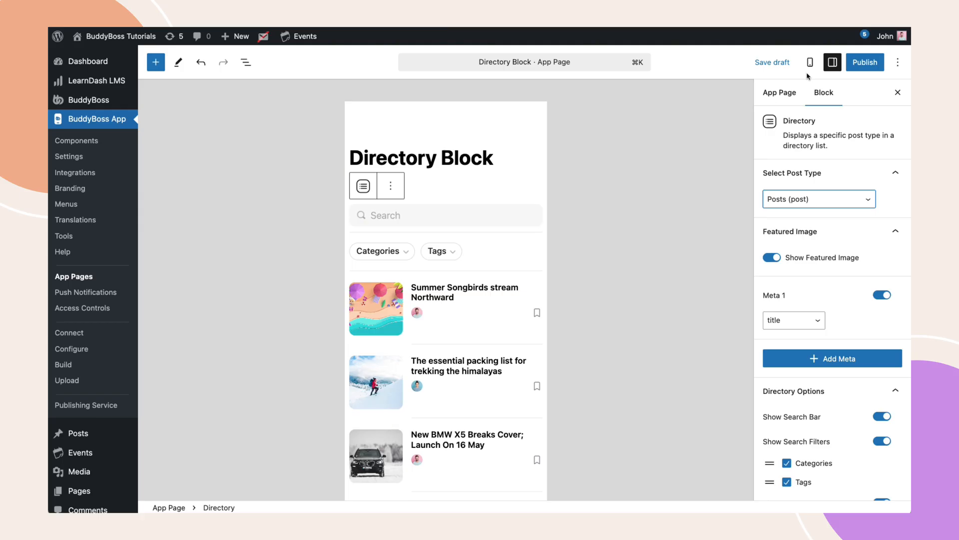
scroll("down", 3)
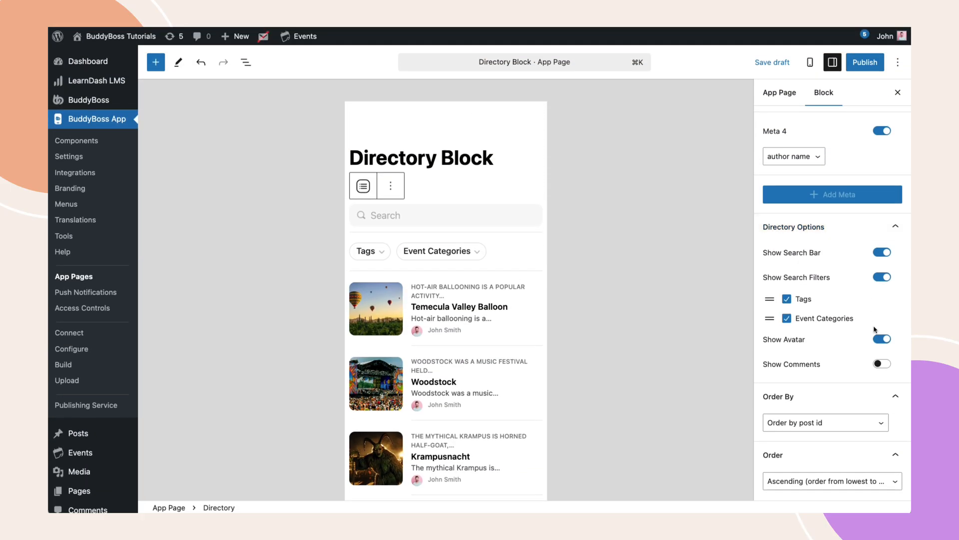
left_click(881, 363)
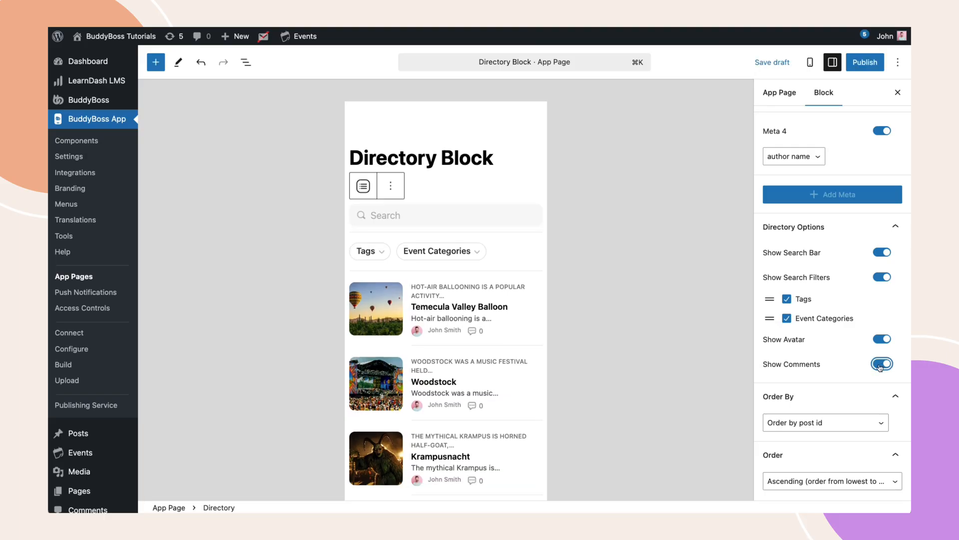
left_click(881, 363)
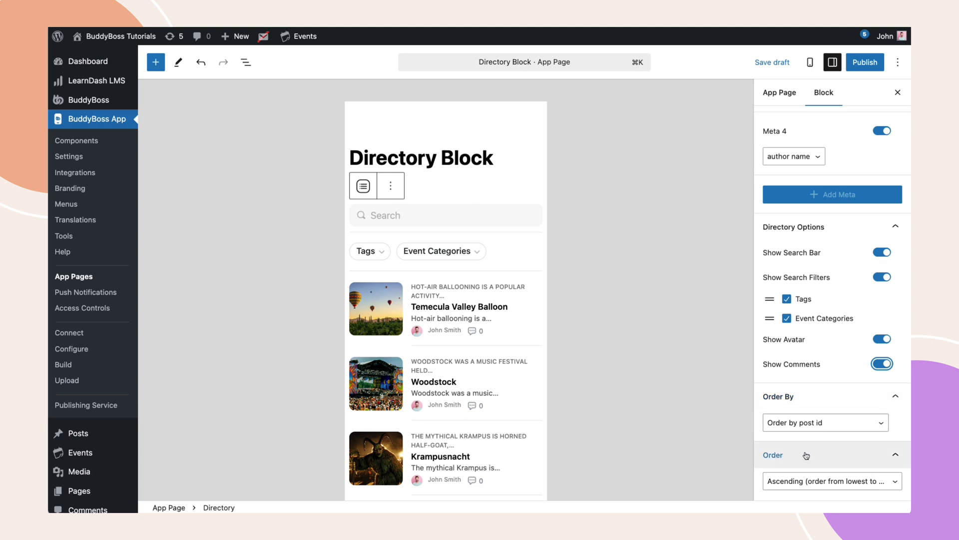
left_click(824, 422)
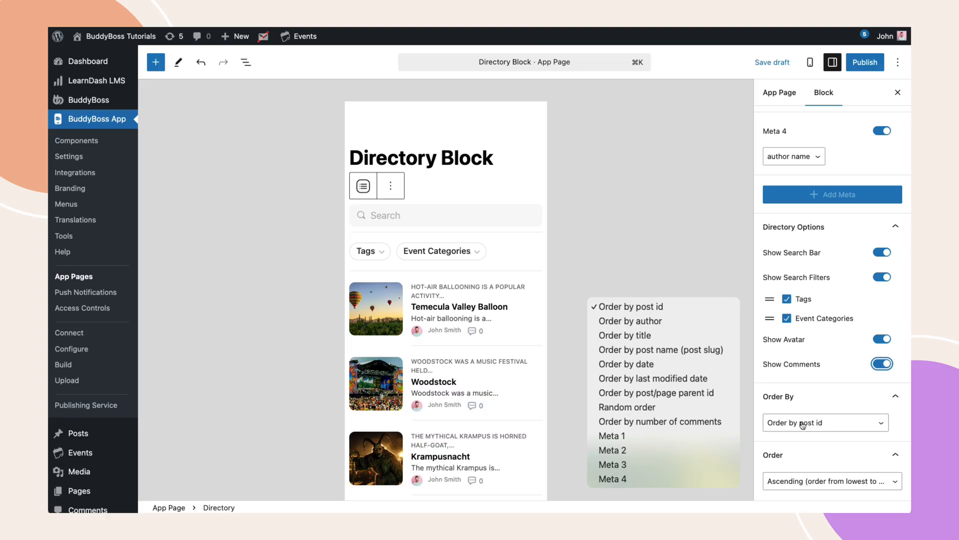
left_click(824, 422)
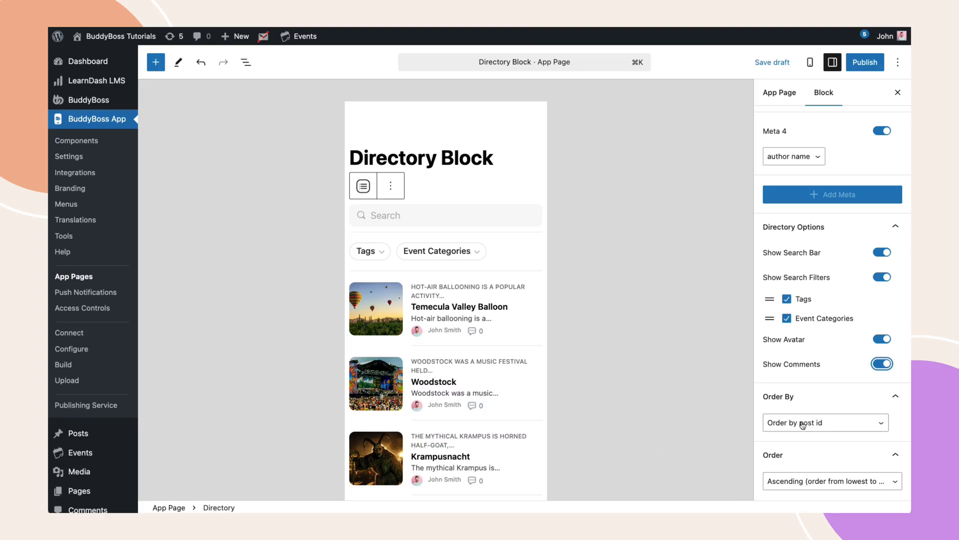
left_click(831, 480)
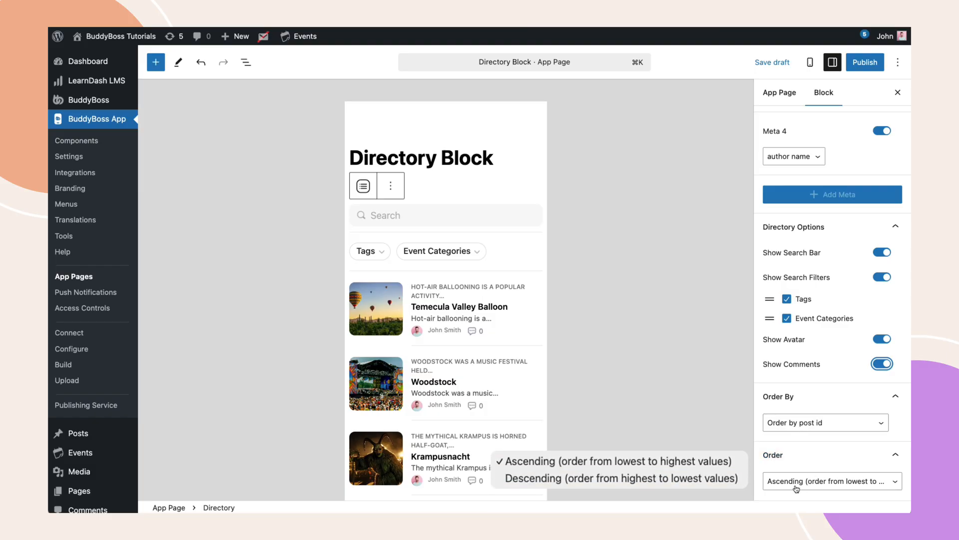
left_click(830, 481)
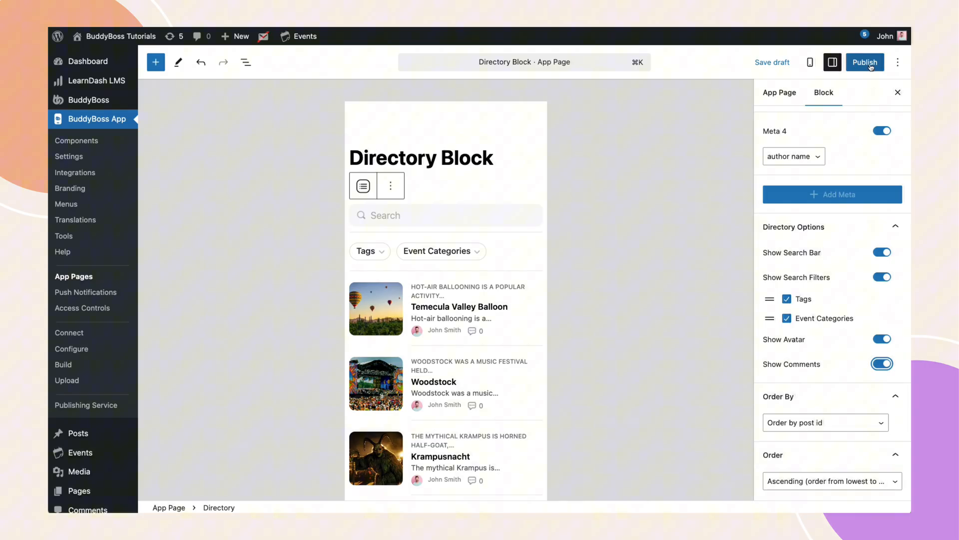
- Publish the Directory Block page and go to the BuddyBoss App admin settings
left_click(864, 61)
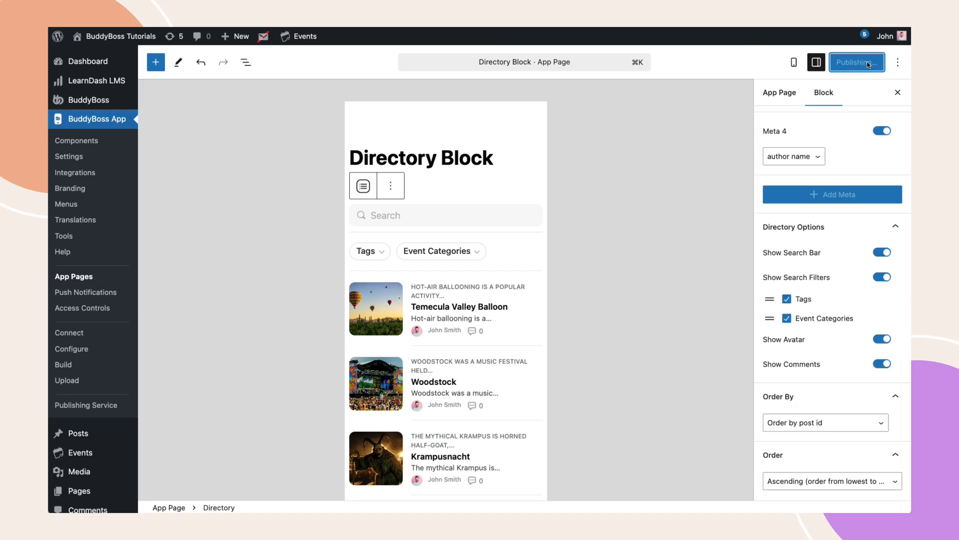
left_click(856, 62)
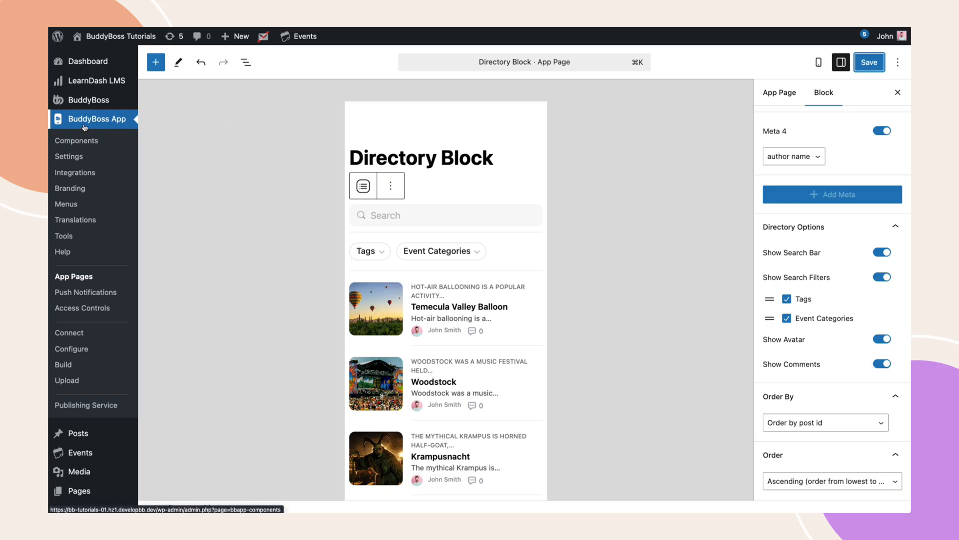
left_click(66, 204)
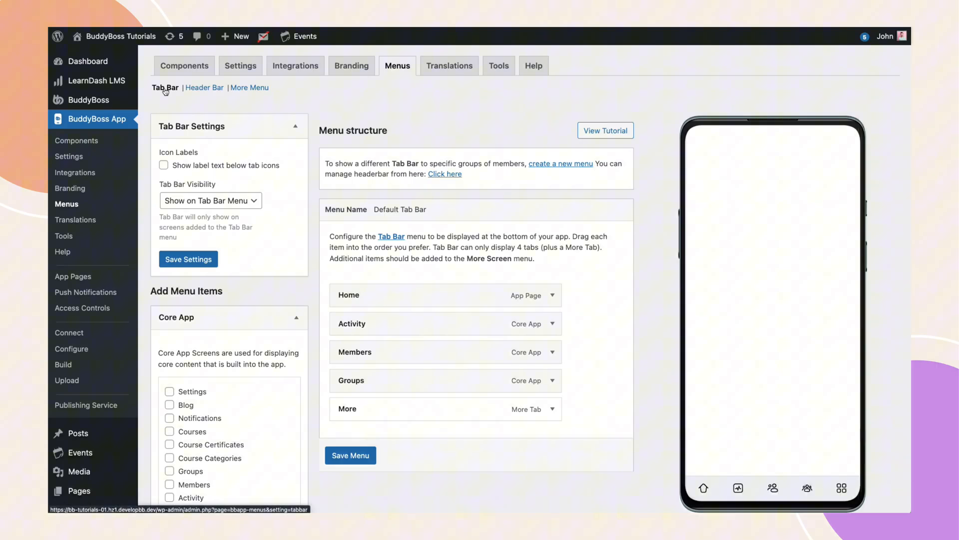
- Tick Directory Block under App Pages and add it to the Tab Bar menu
left_click(554, 380)
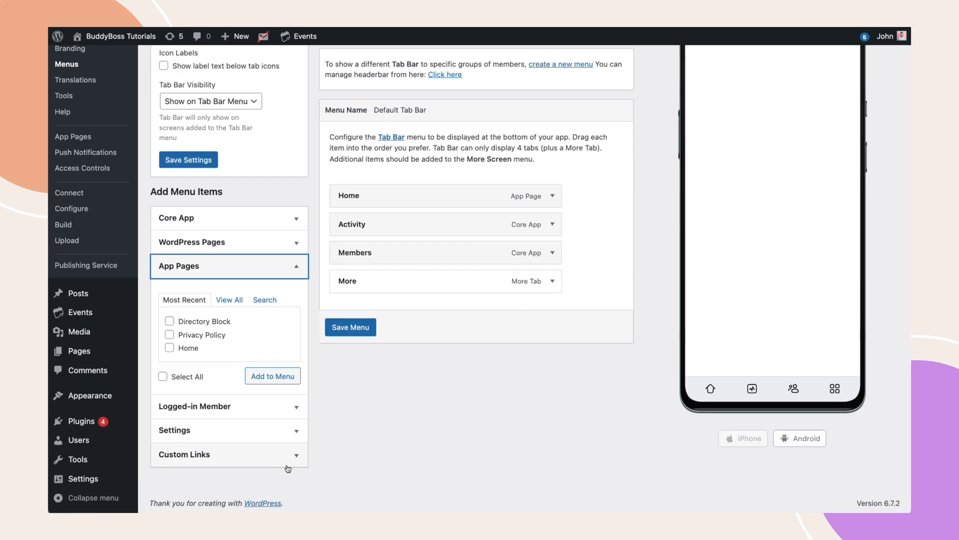
left_click(170, 321)
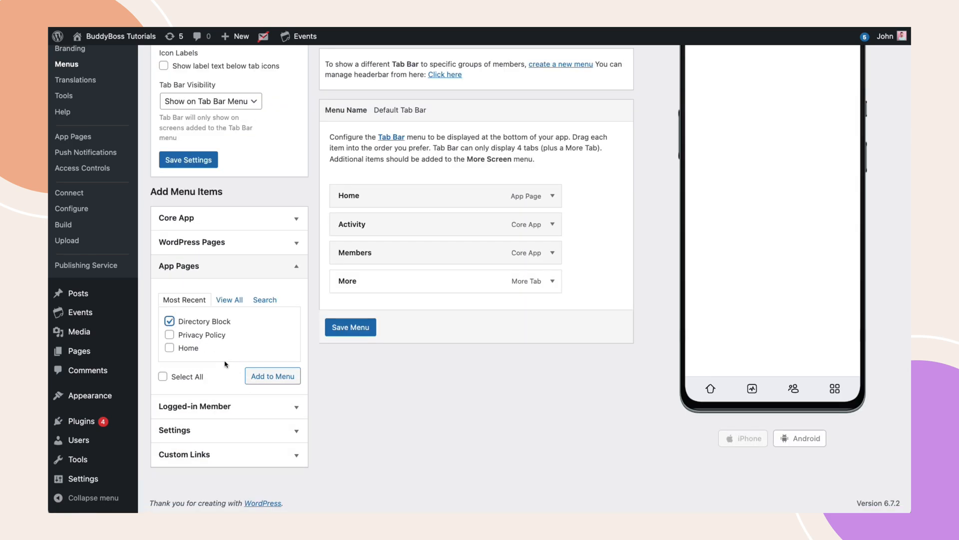
left_click(272, 376)
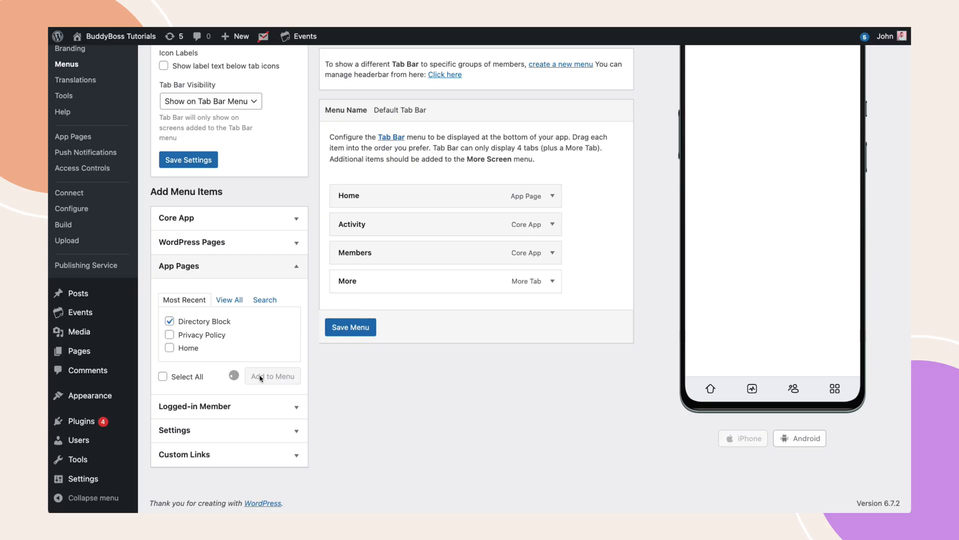
left_click(272, 376)
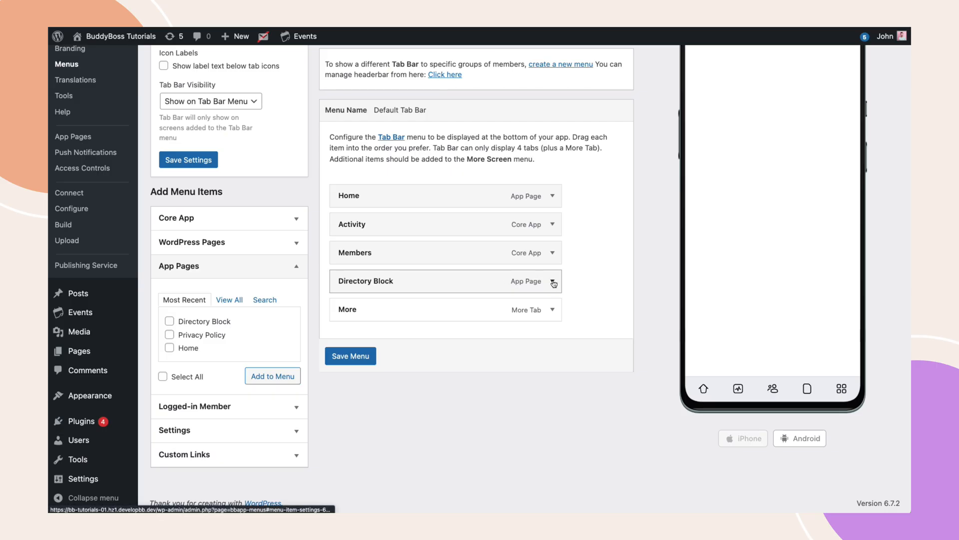
- Search icons for 'cale' and set the Directory Block tab's icon to Calendar
left_click(551, 282)
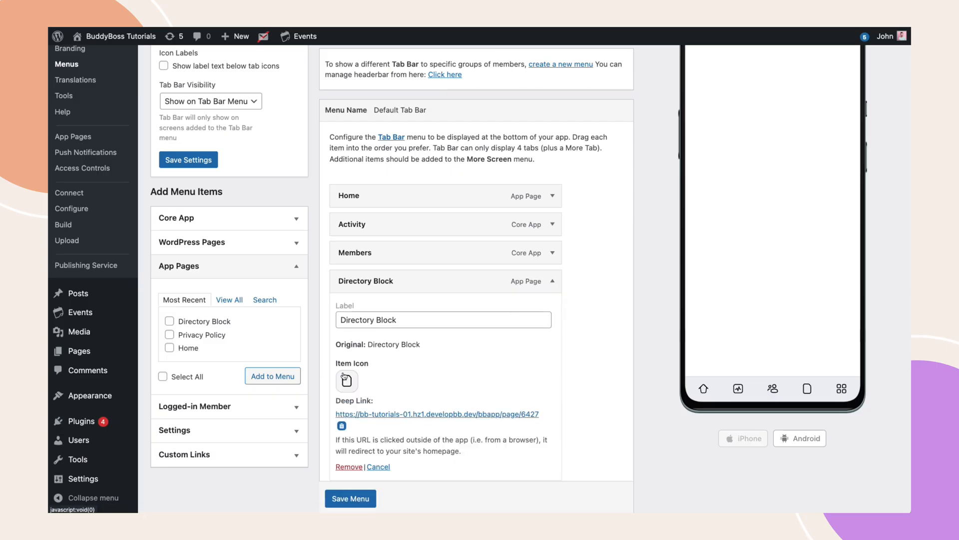
left_click(346, 379)
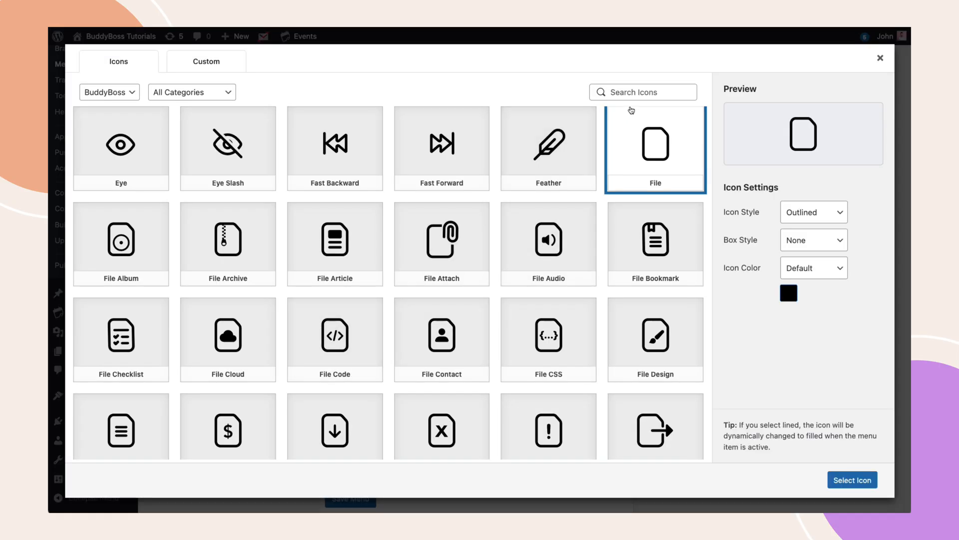
type("cale")
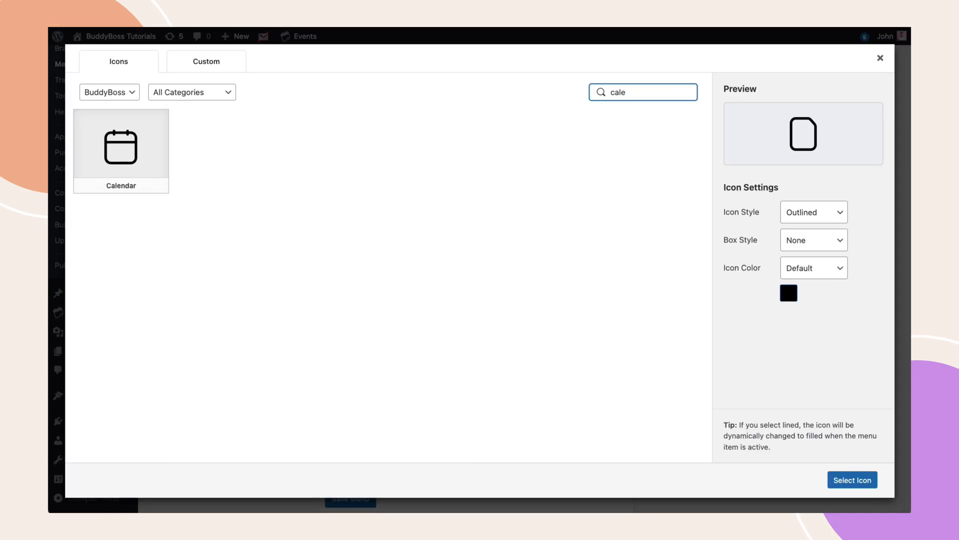
left_click(121, 145)
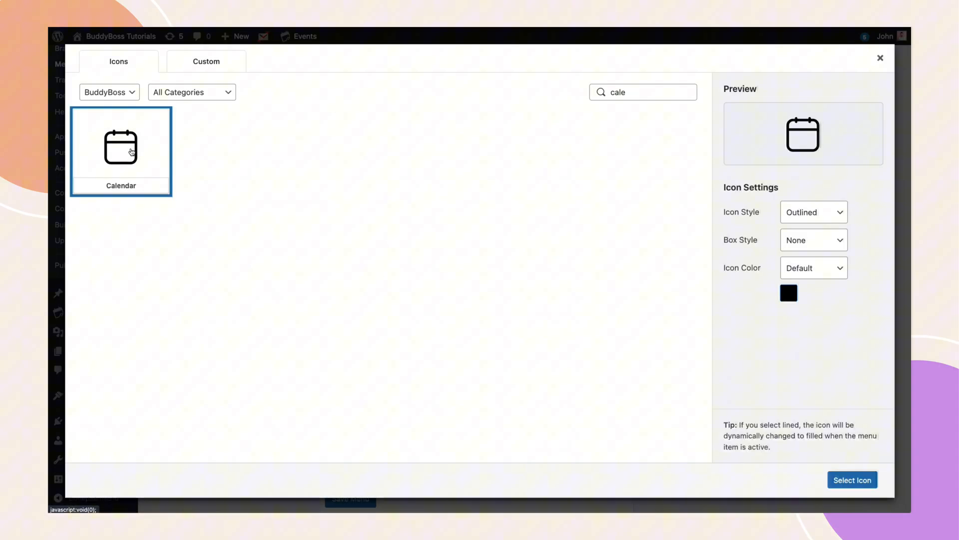
left_click(851, 479)
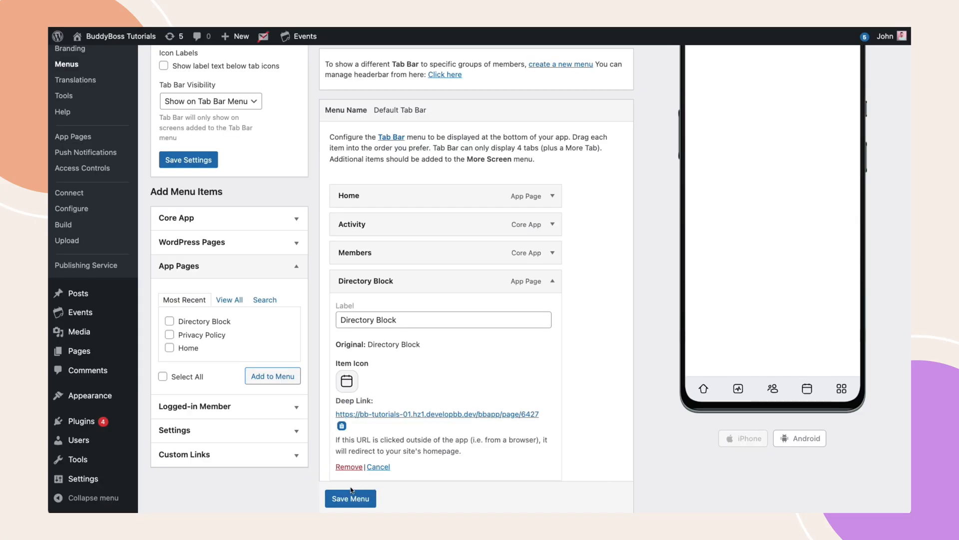
- Save the Default Tab Bar menu so the new Directory Block tab appears
left_click(351, 498)
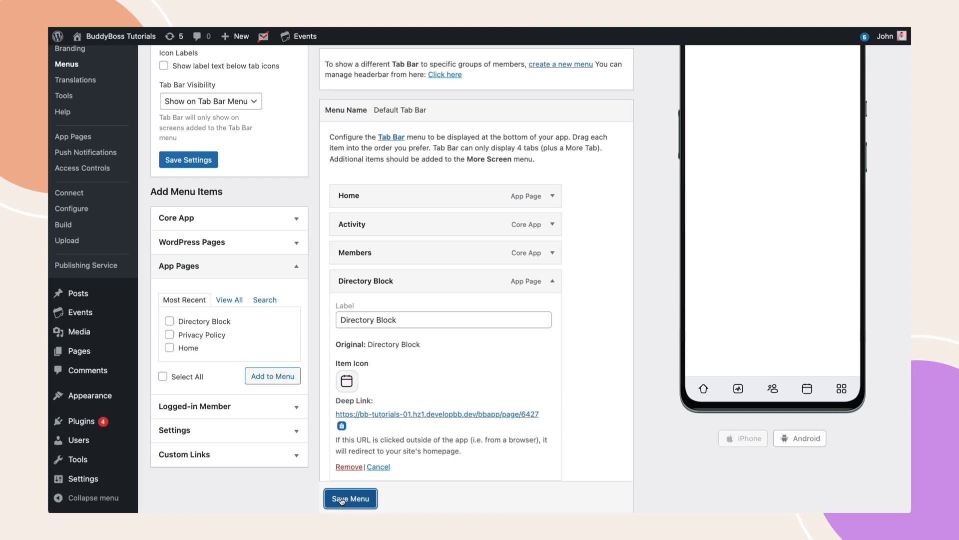
left_click(351, 498)
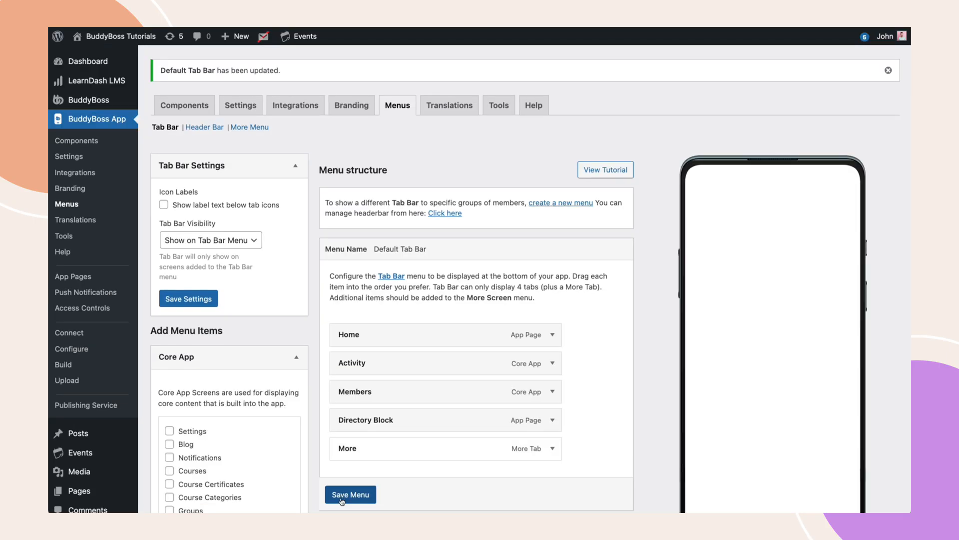
left_click(349, 494)
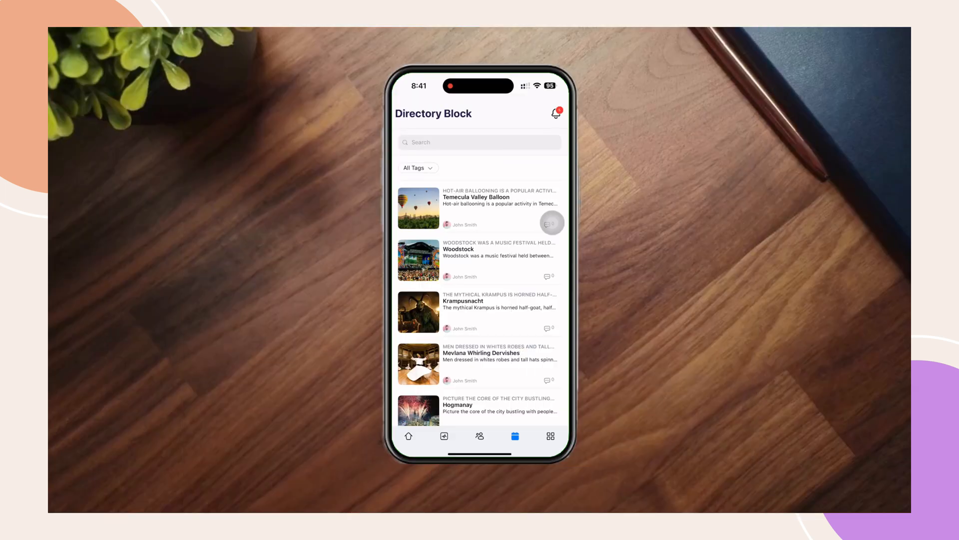
scroll("down", 3)
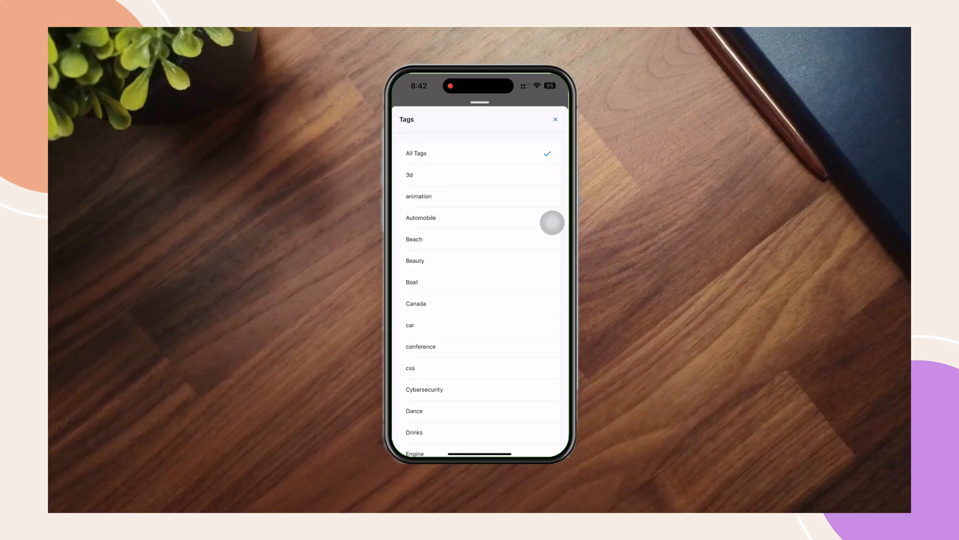
left_click(554, 120)
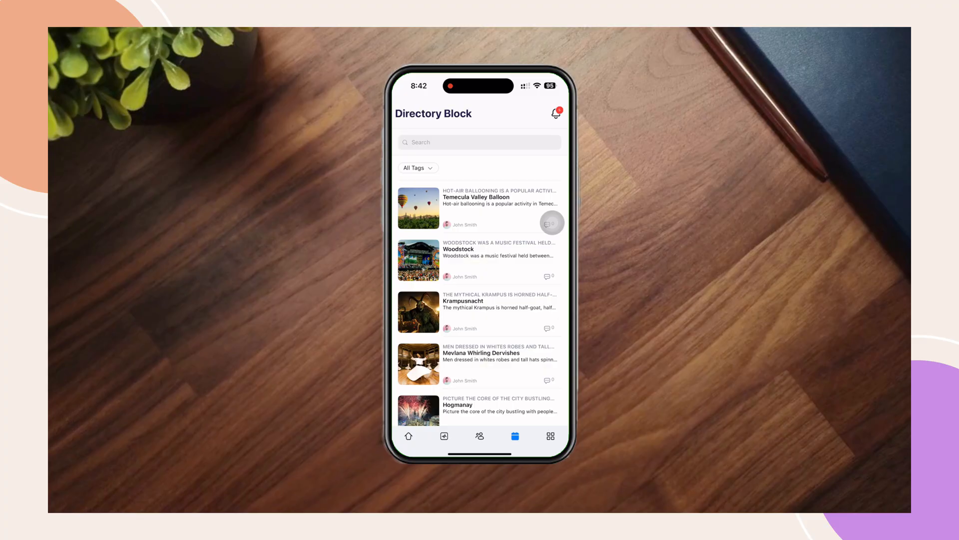
left_click(479, 207)
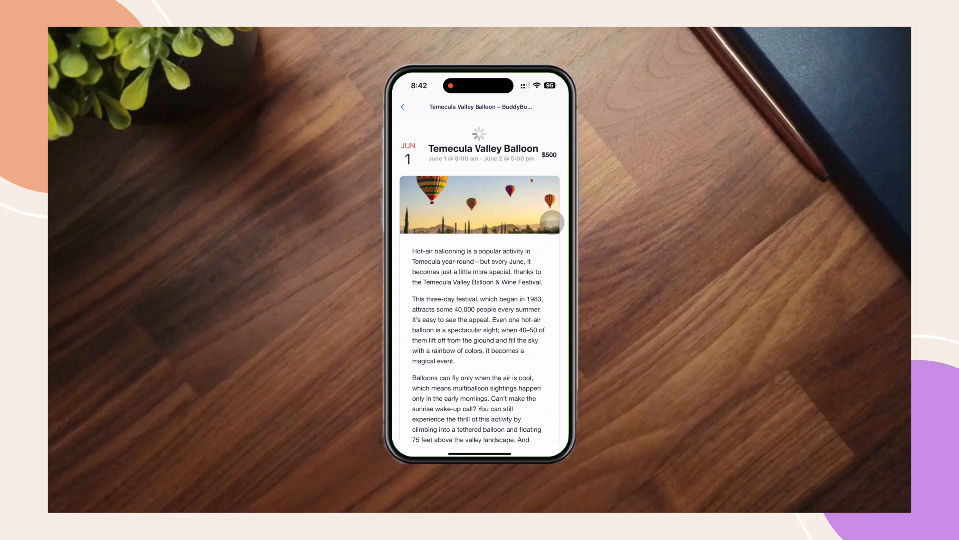
- Read the Temecula Valley Balloon event down to its responses, then go back to Directory Block
scroll("down", 3)
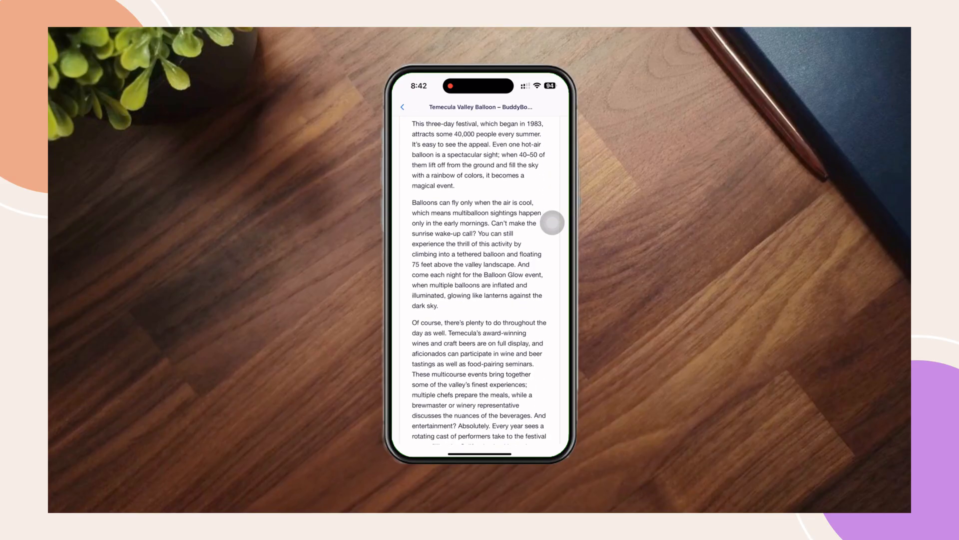
scroll("down", 3)
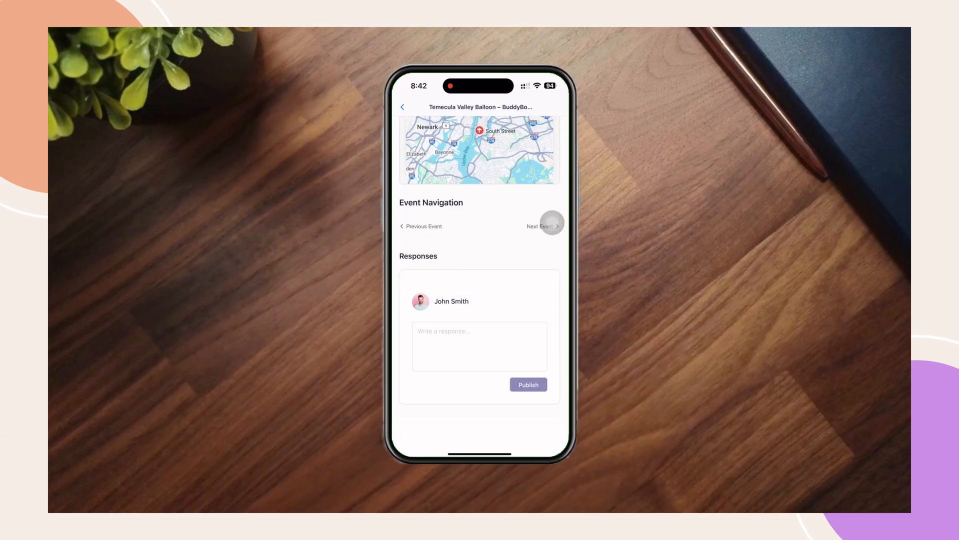
scroll("down", 3)
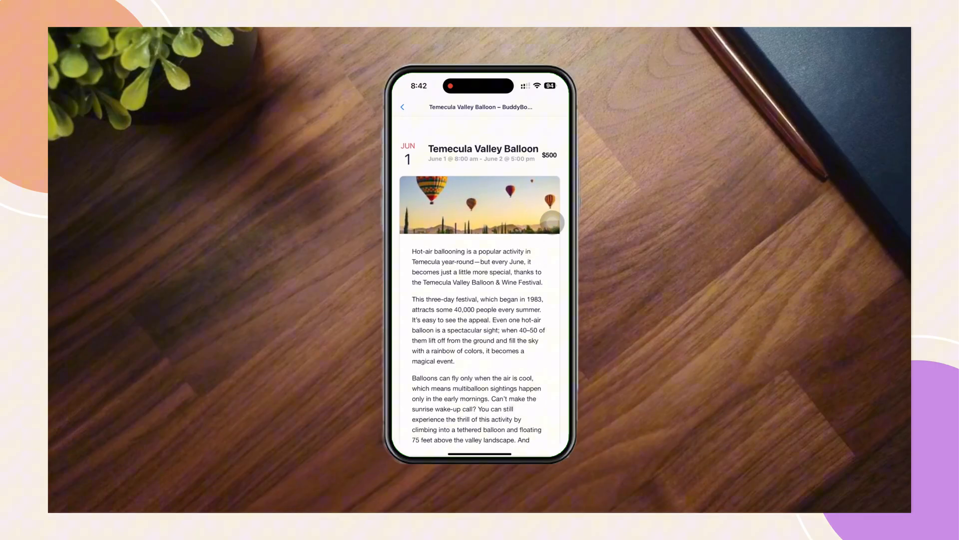
left_click(402, 107)
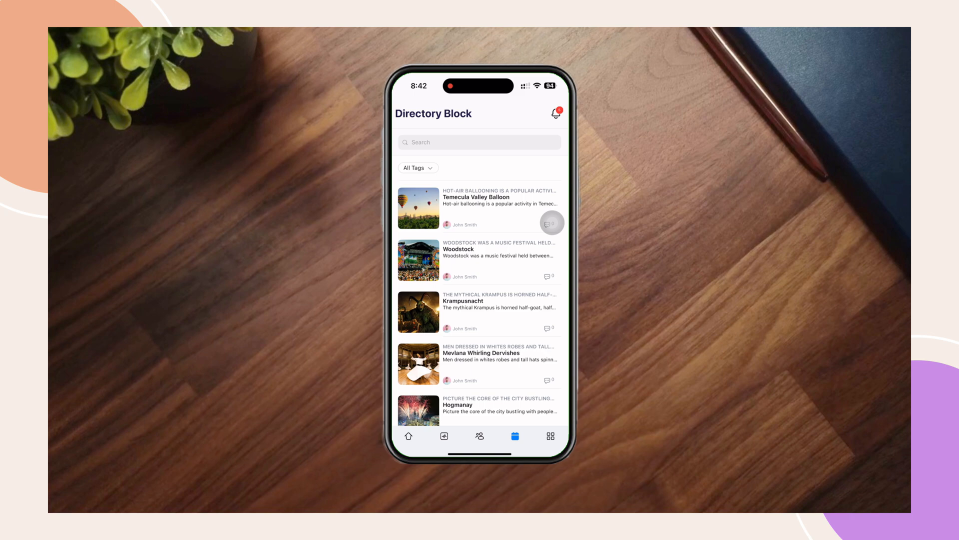
- Open the Woodstock event and scroll down to its responses section
left_click(479, 207)
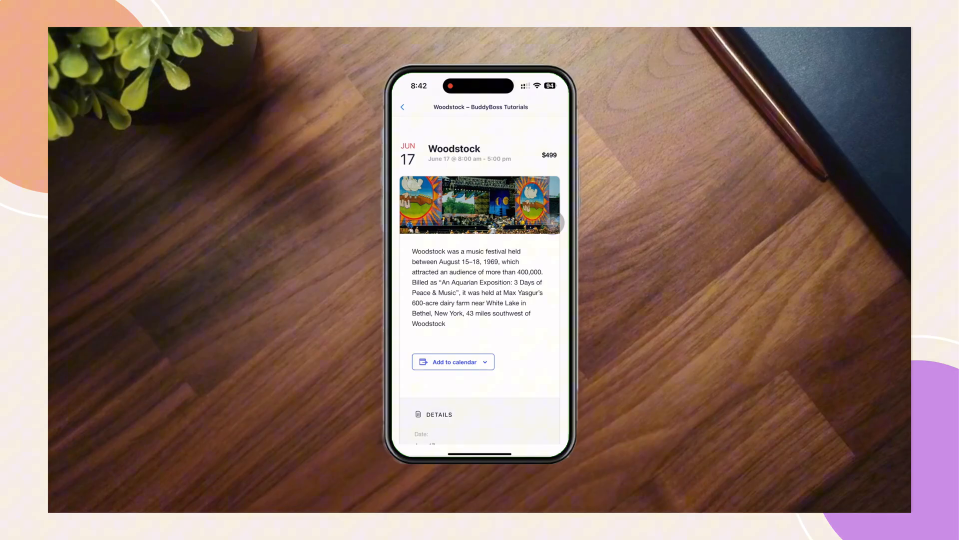
scroll("down", 3)
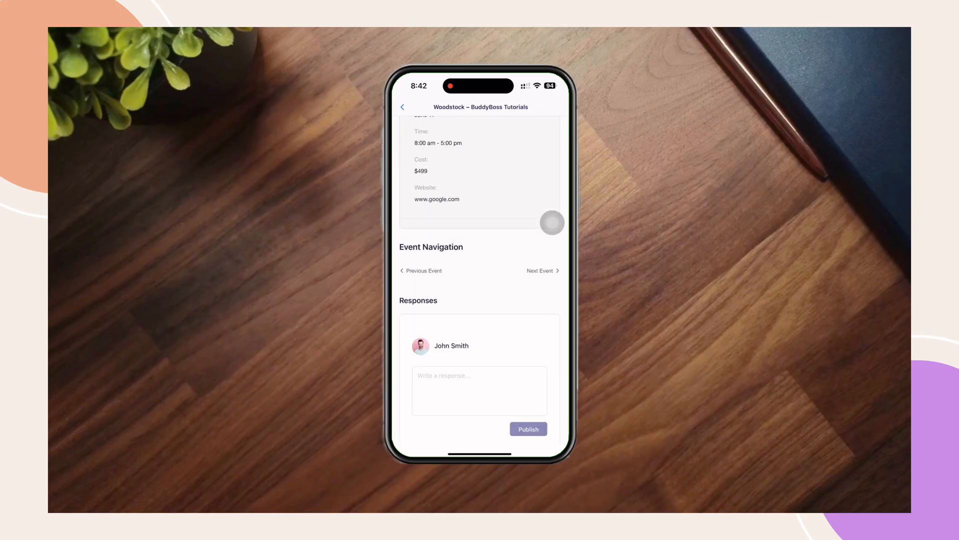